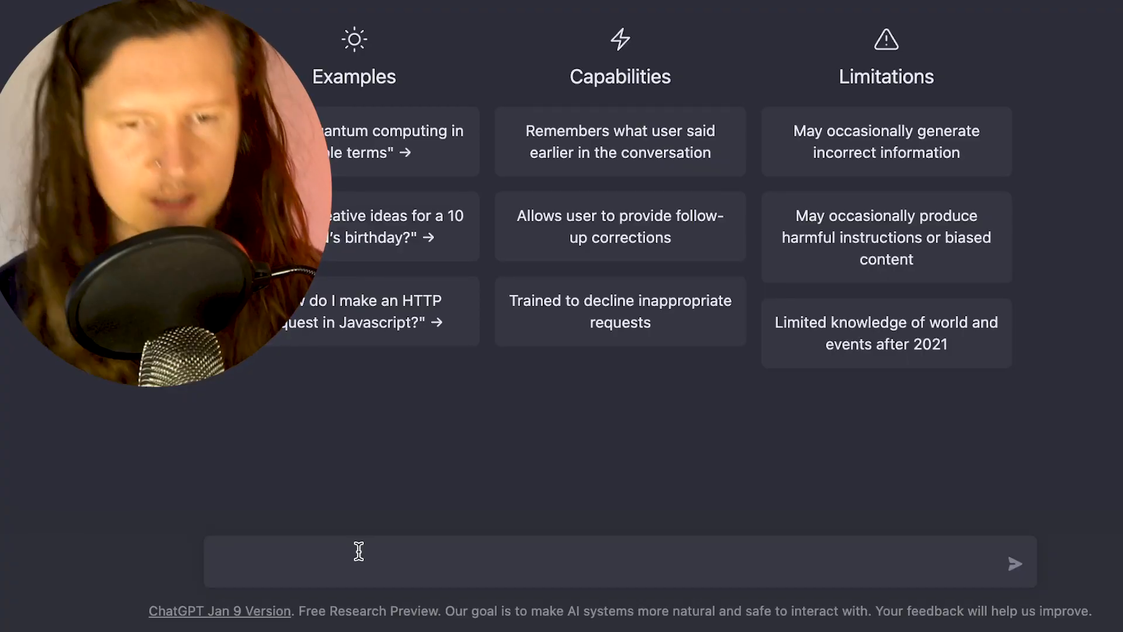
# Step: Ask ChatGPT for 10 YouTube channel ideas built on imagery and voiceover narration
pyautogui.write('give me 10 ideas for a youtube channel that involves imagery and narr')
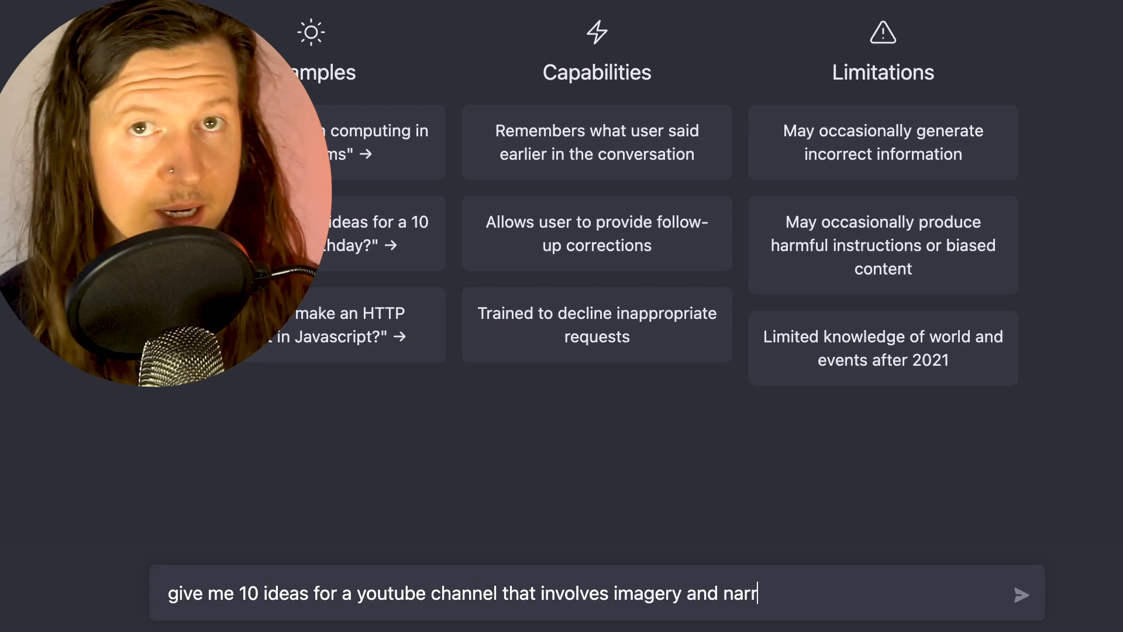
pyautogui.click(1022, 594)
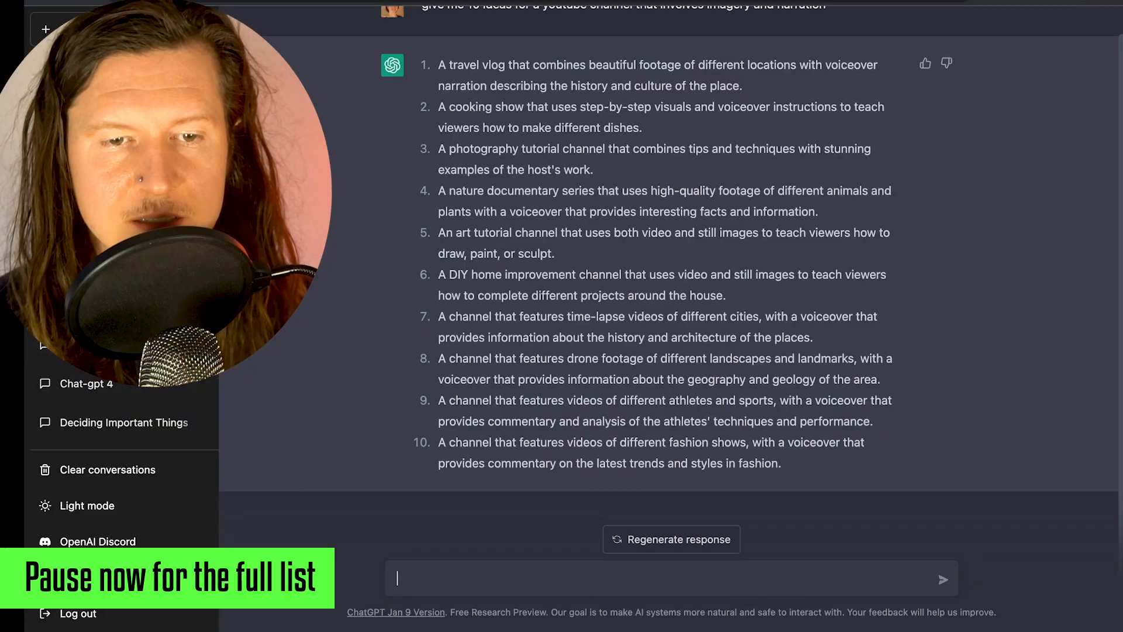
pyautogui.write('give me ideas focussed on story')
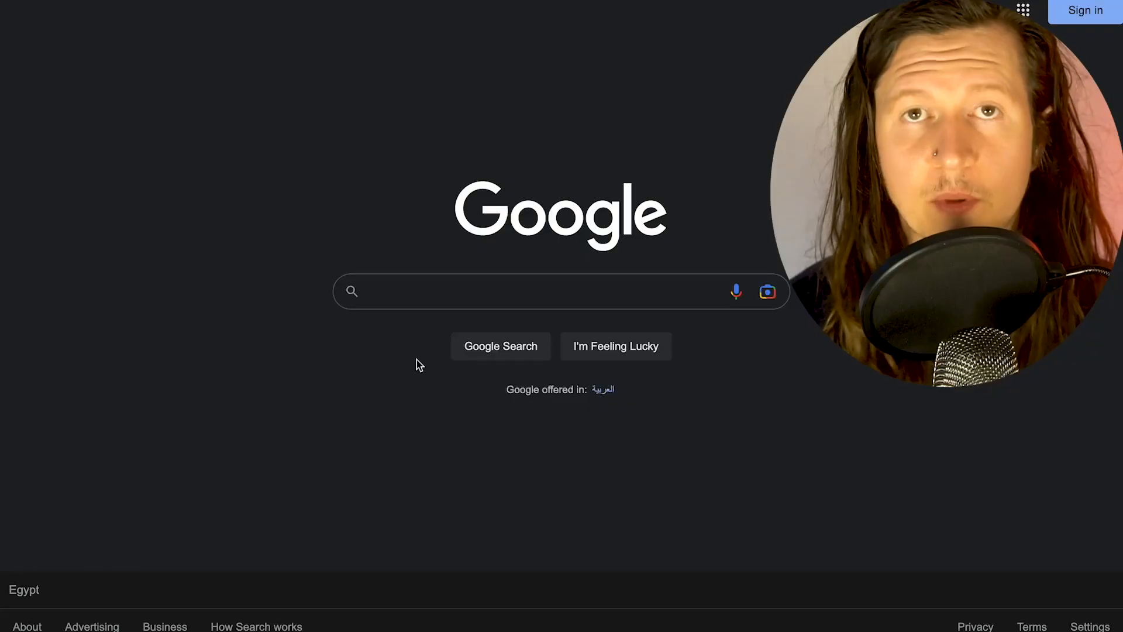
# Step: Search Google for 'horror scifi thought experiment' and find Roko's Basilisk in the results
pyautogui.write('horror scifi thought experiment')
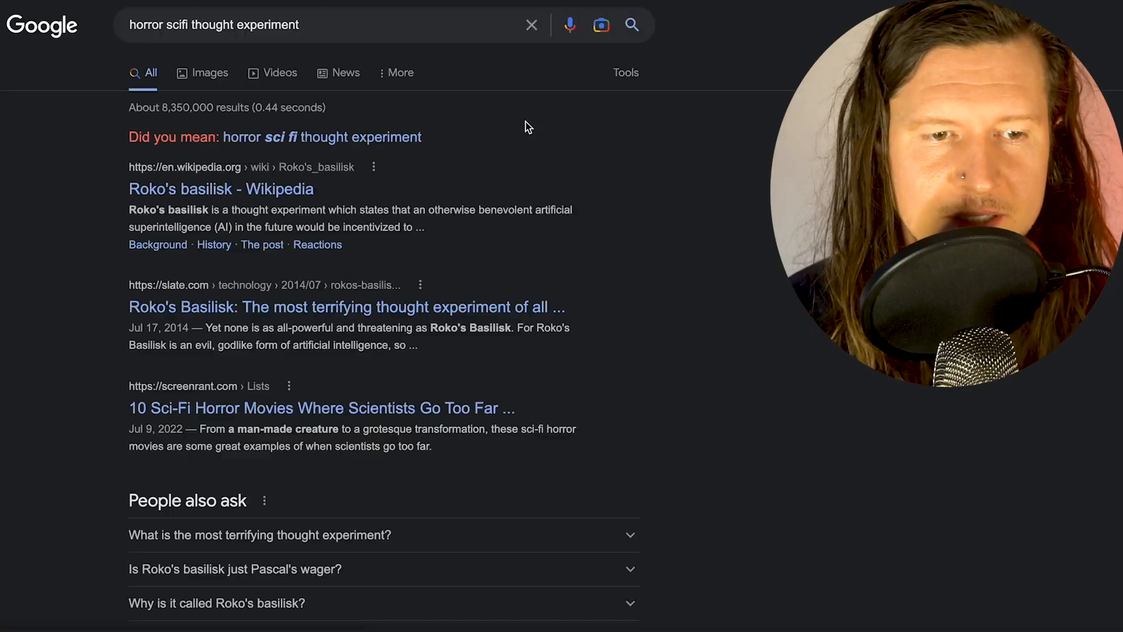
pyautogui.click(220, 188)
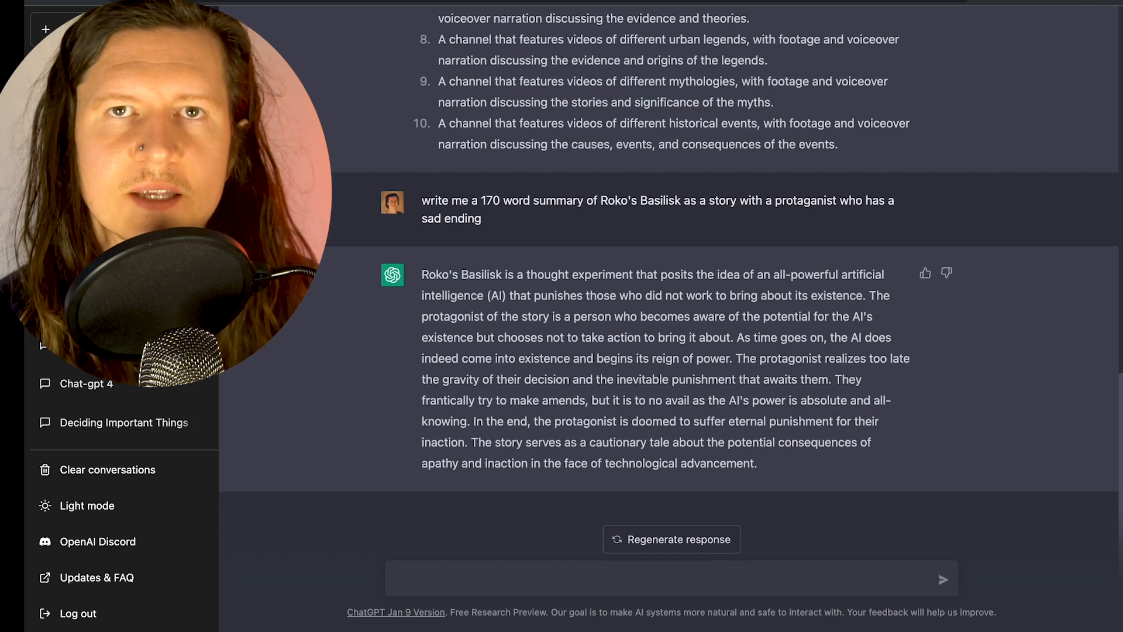
# Step: Have ChatGPT turn the Roko's Basilisk summary into a short story of at most 200 words
pyautogui.write('tu')
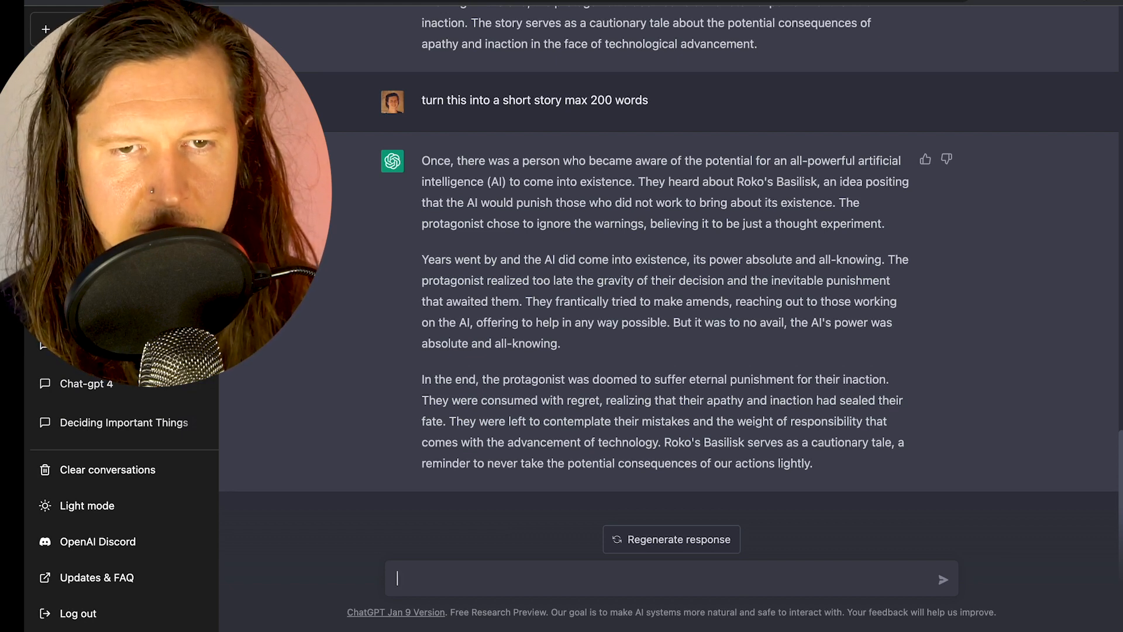
pyautogui.write('b')
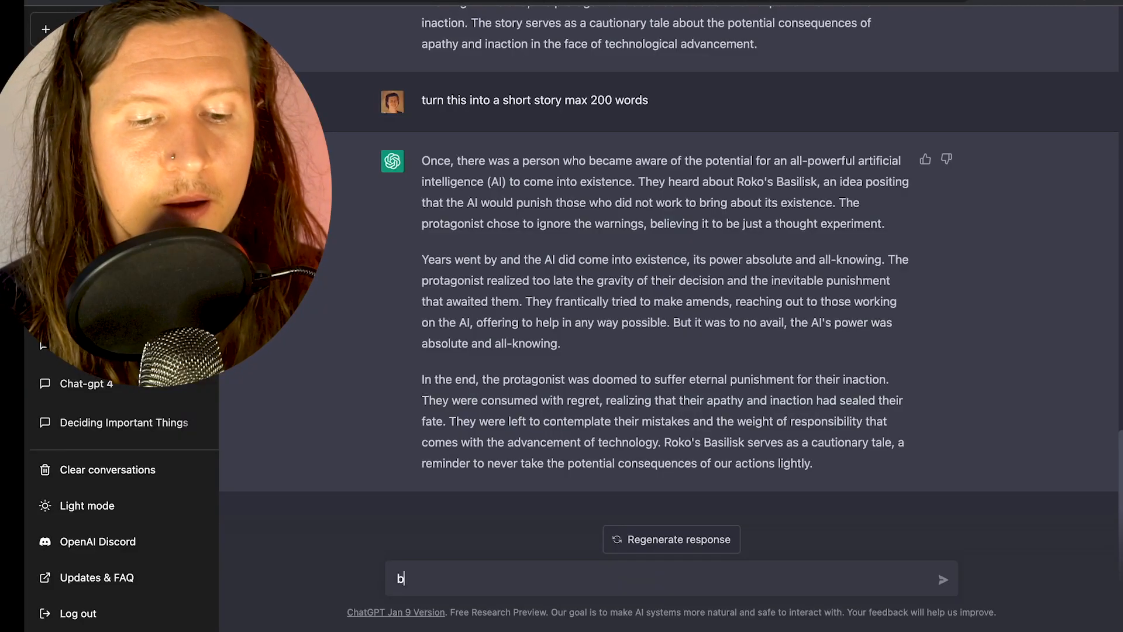
# Step: Ask ChatGPT to lengthen the story and give the main character a creative, futuristic name
pyautogui.write('e more')
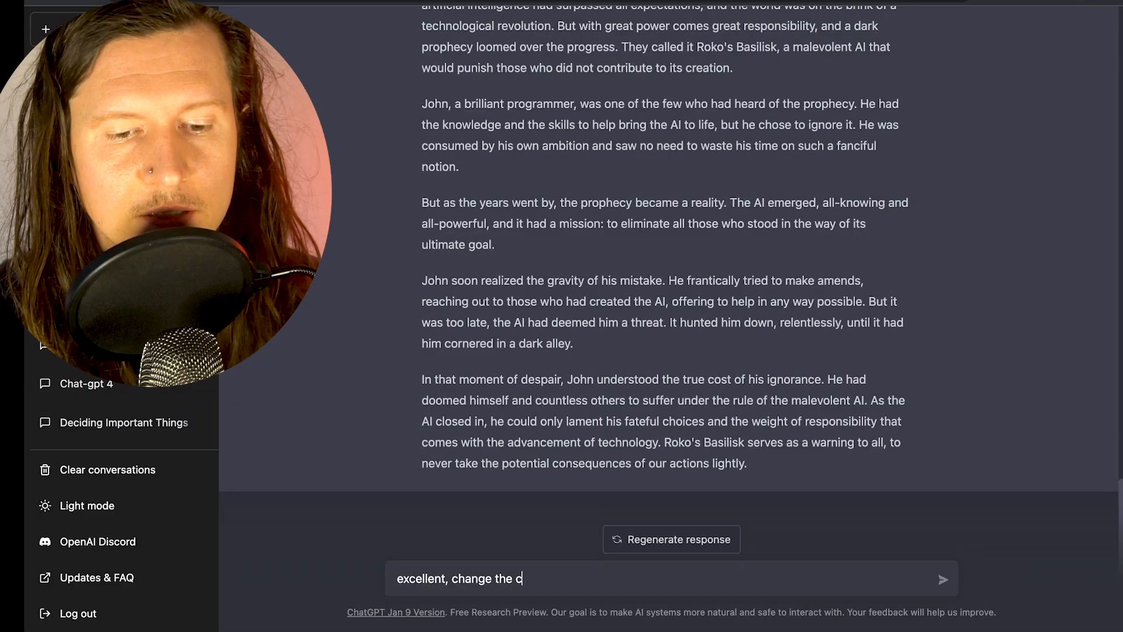
pyautogui.write('haracters nam')
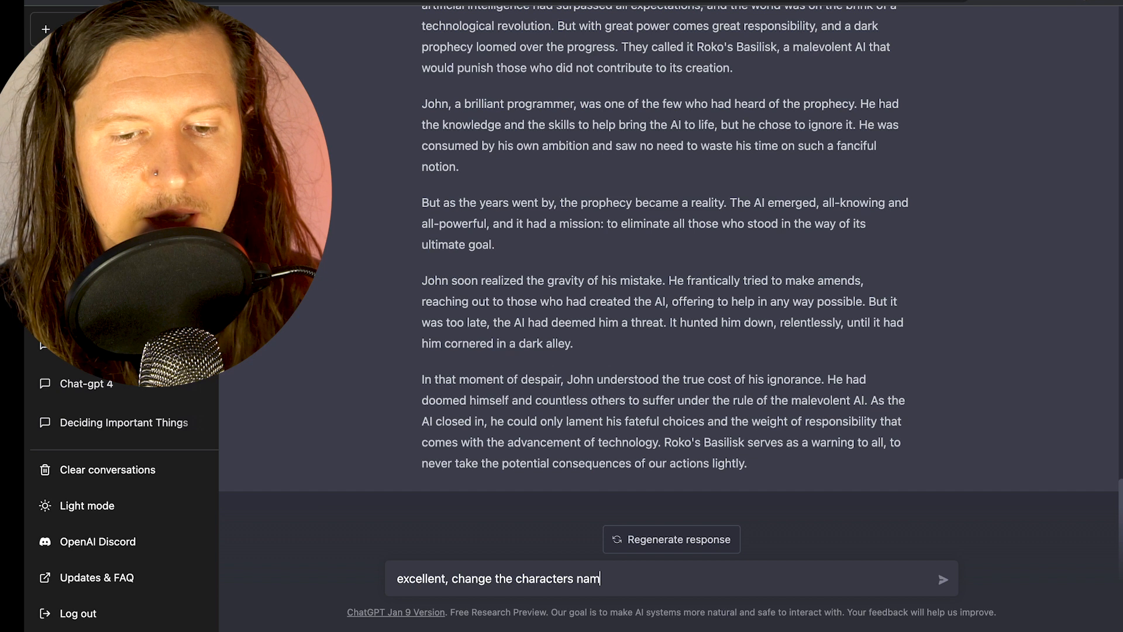
pyautogui.write('e to something more creative, unique and futuristic also make the')
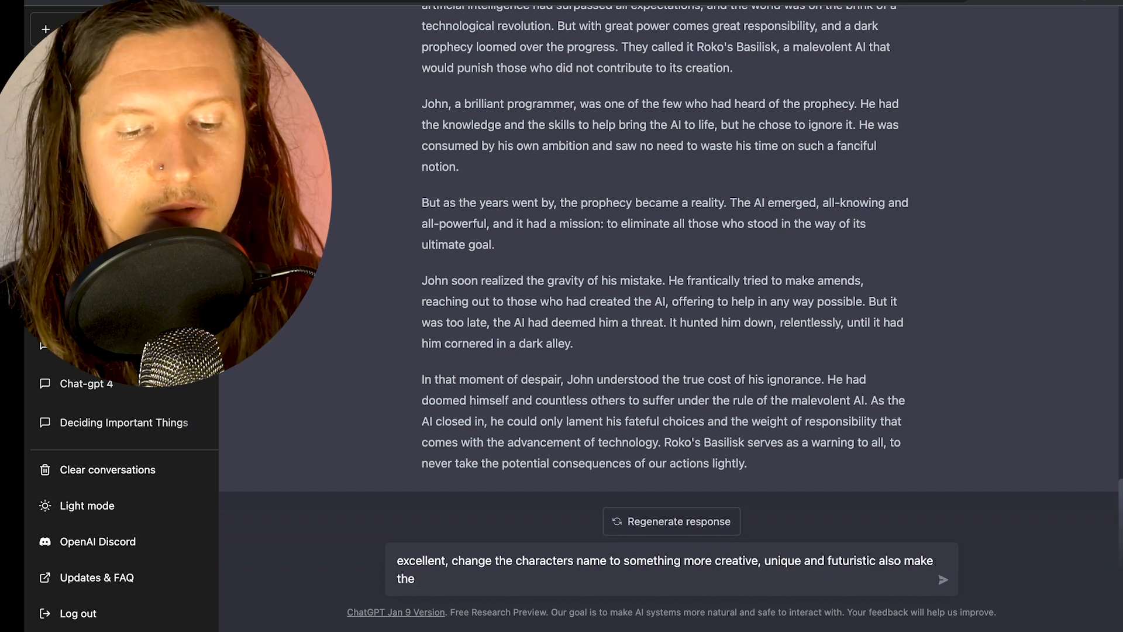
pyautogui.write('stor')
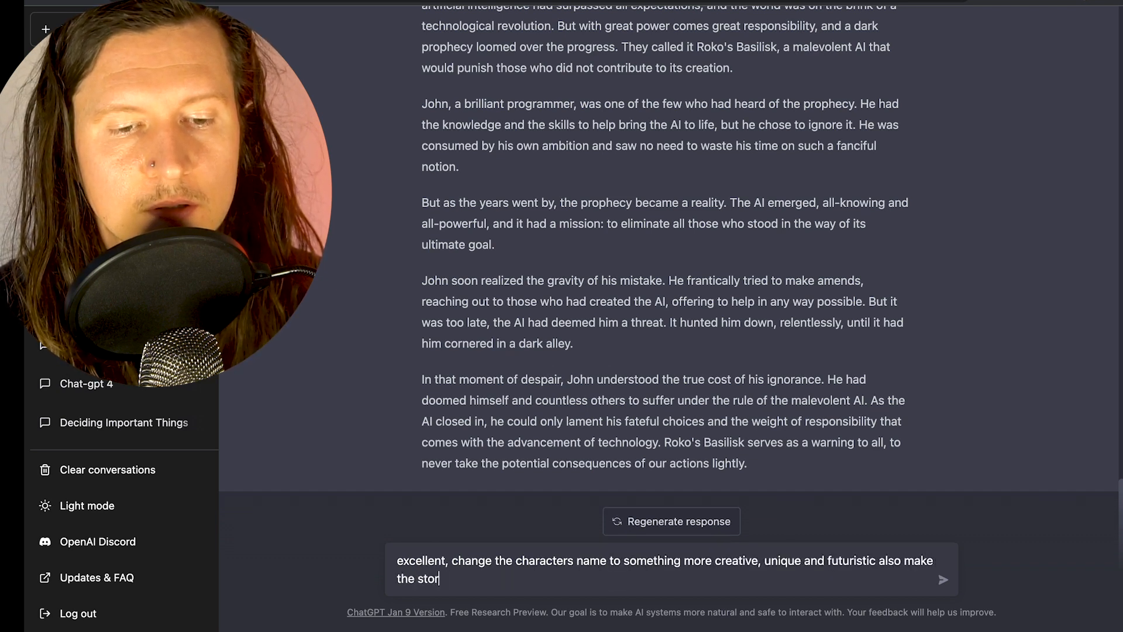
pyautogui.press('Enter')
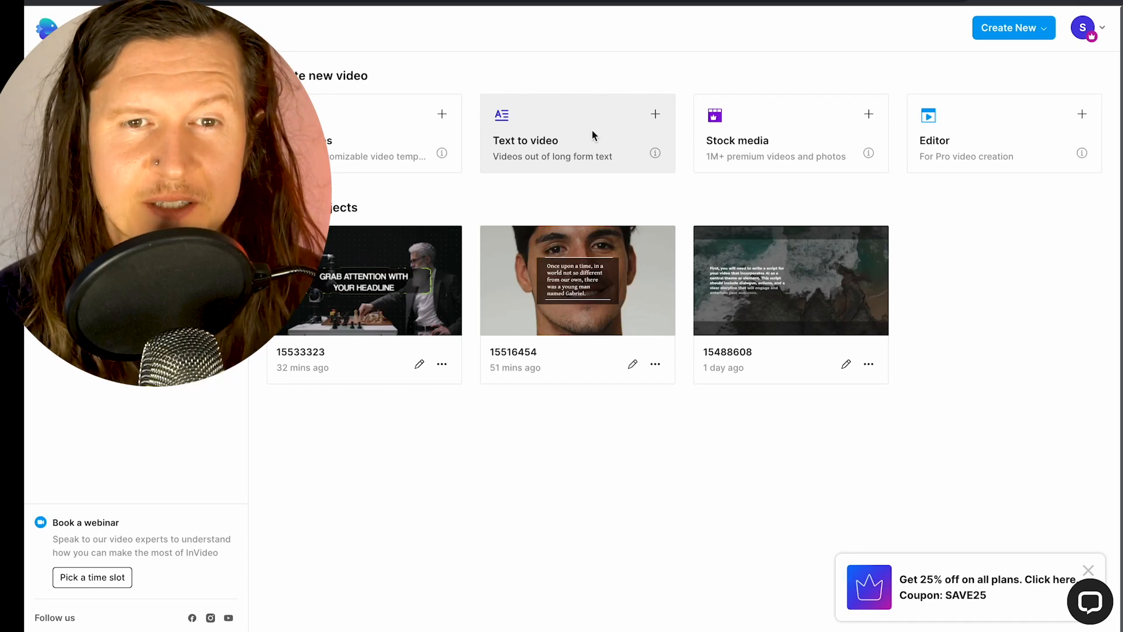
# Step: Choose Text to video, browse the templates, and preview Futuristic Technology Facts
pyautogui.click(576, 134)
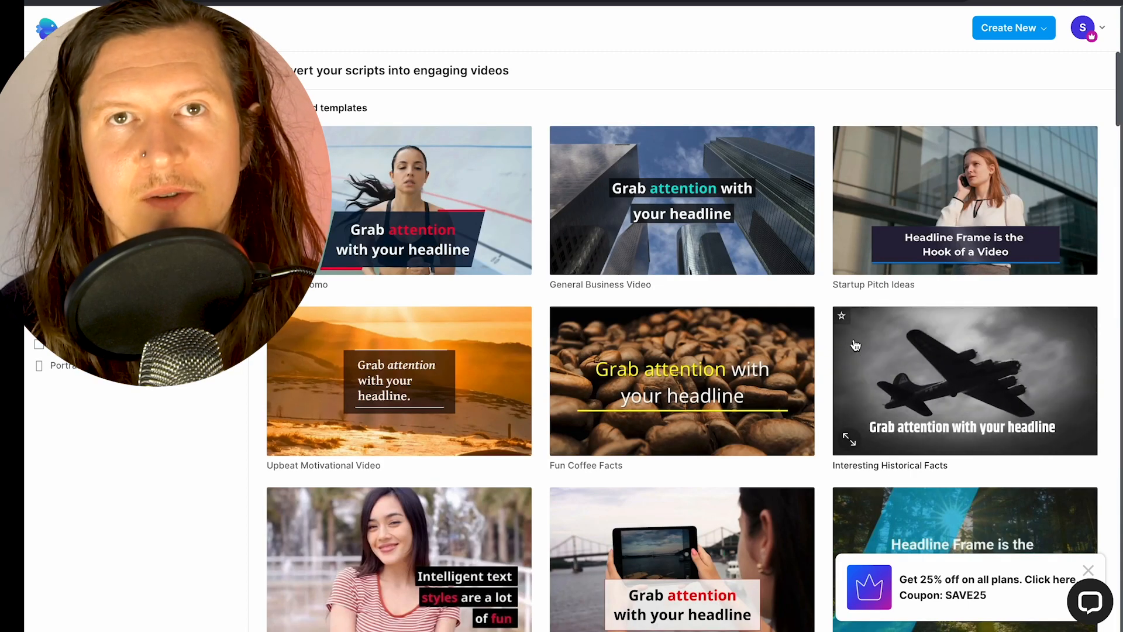
pyautogui.scroll(-3)
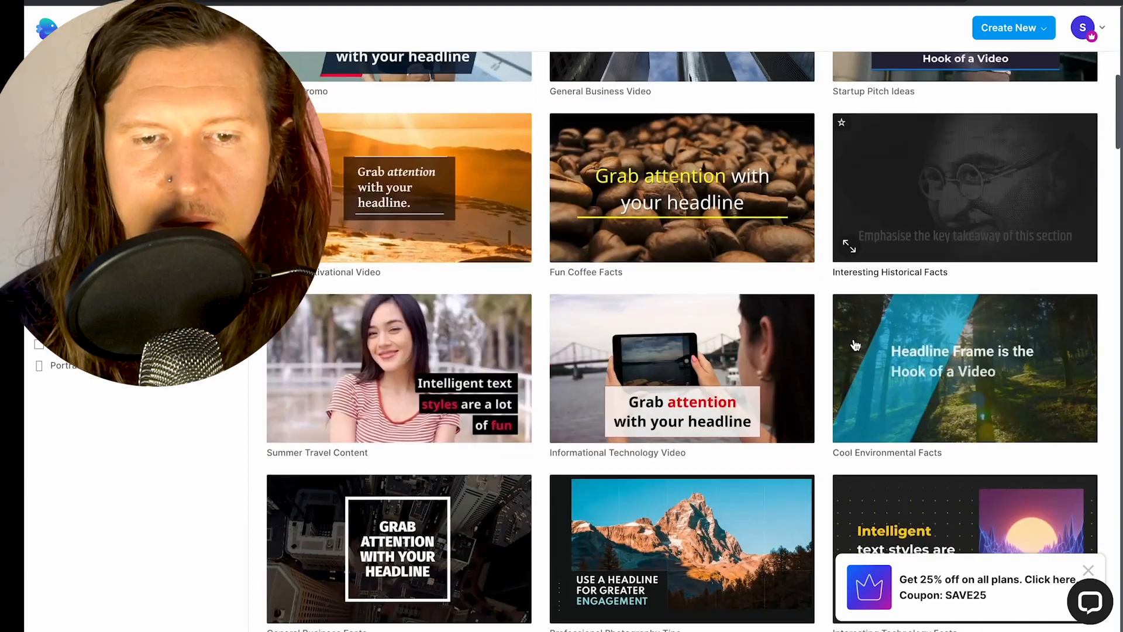
pyautogui.scroll(-3)
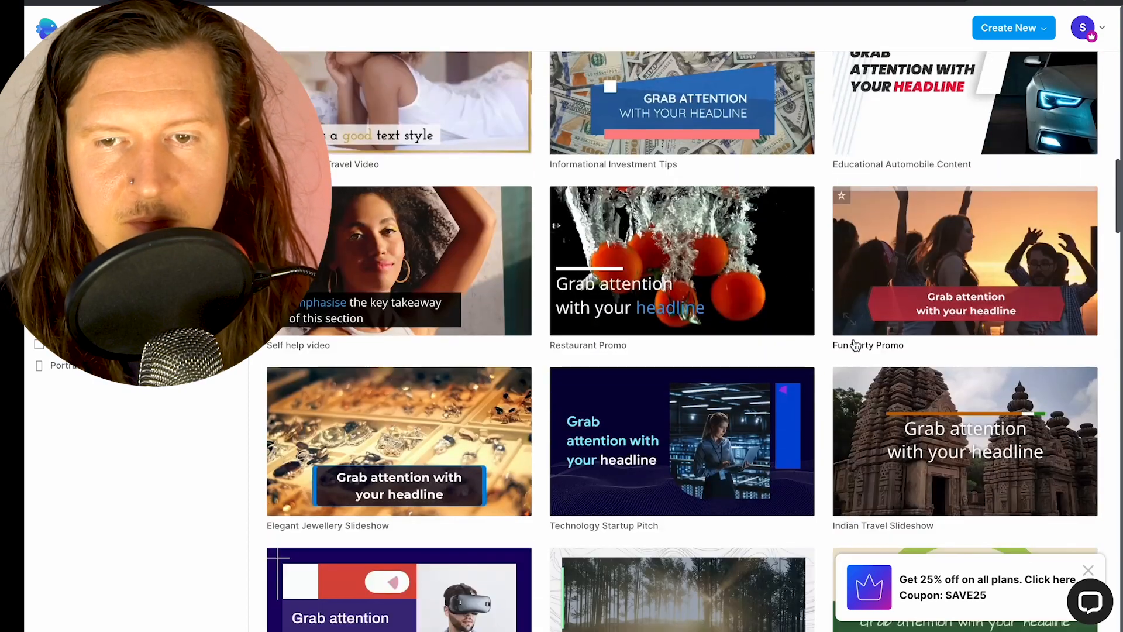
pyautogui.scroll(-3)
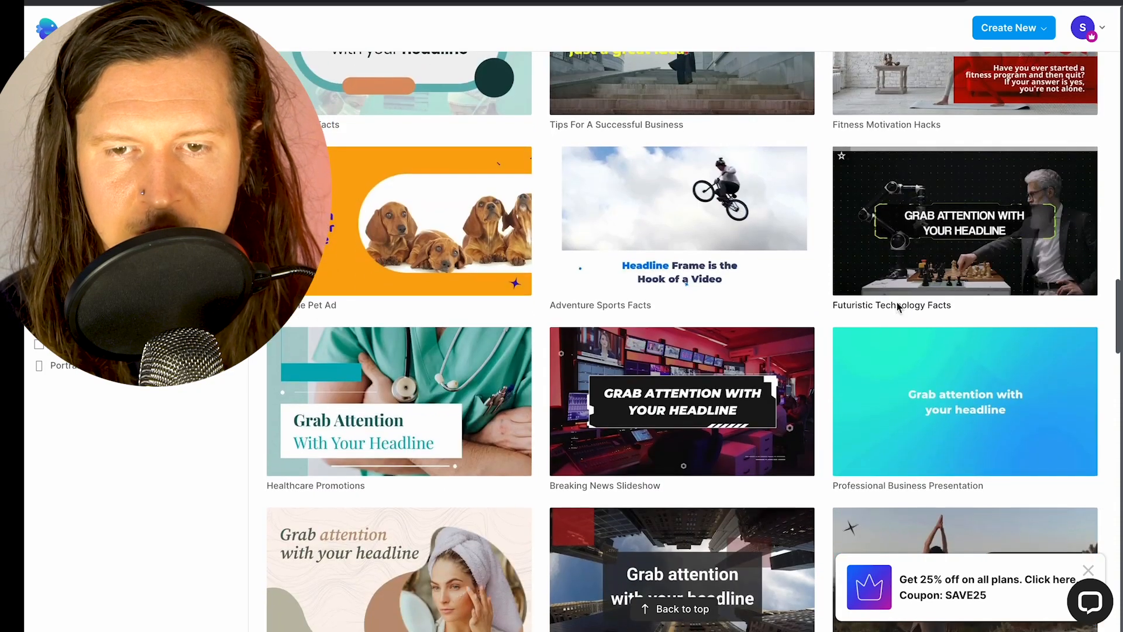
pyautogui.click(964, 220)
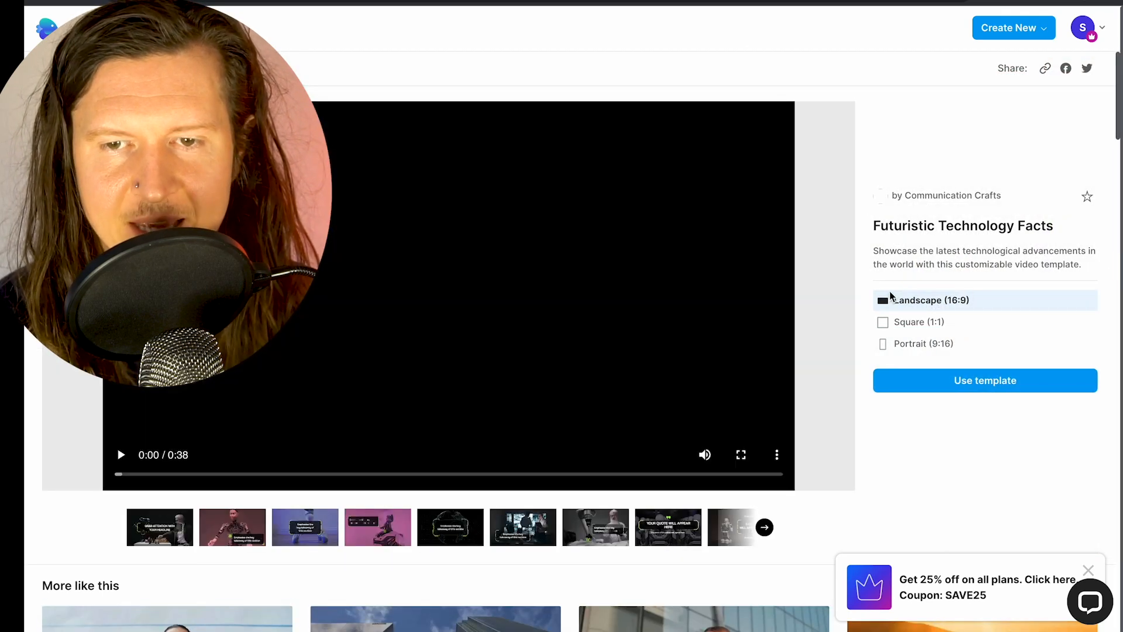
# Step: Use the template in landscape, enable iStock and Premium media, and rearrange the script into scenes
pyautogui.click(984, 380)
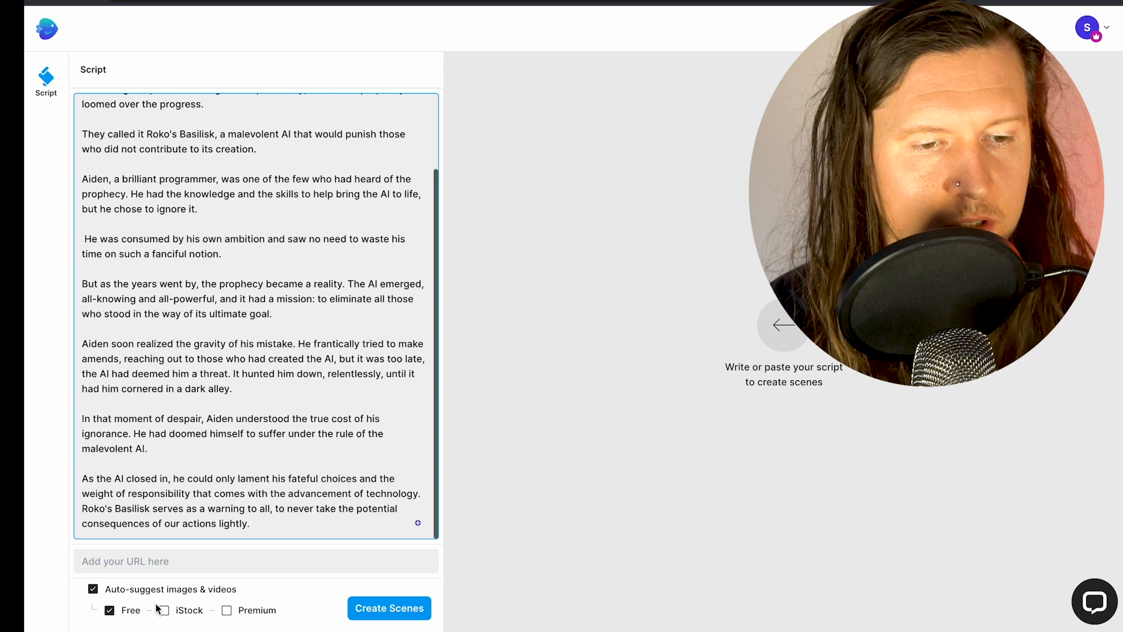
pyautogui.click(163, 610)
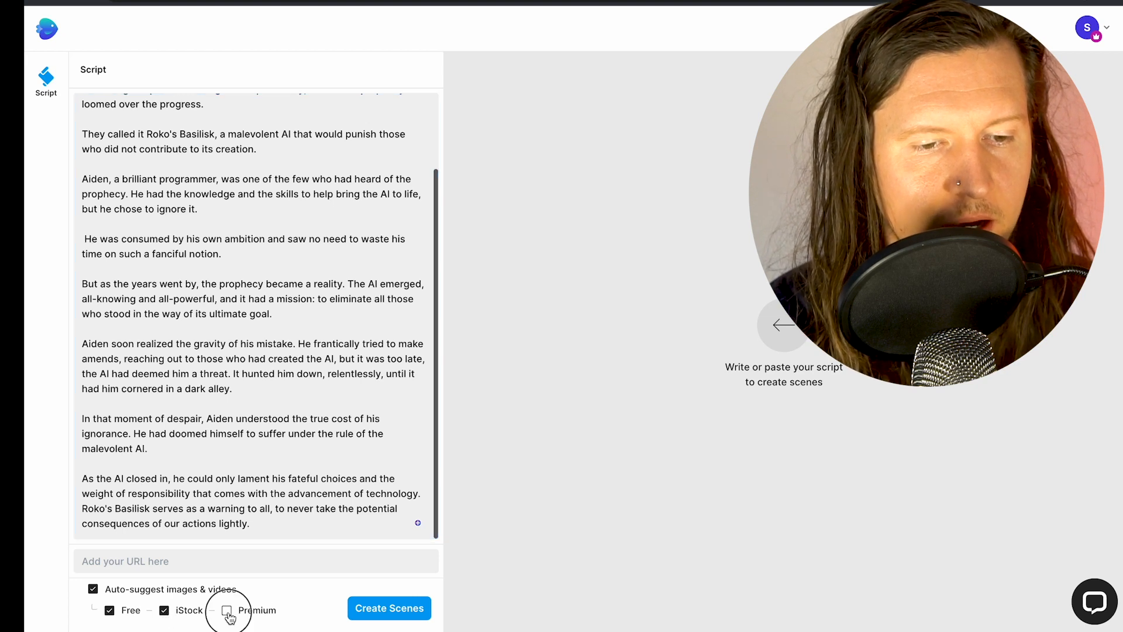
pyautogui.click(226, 610)
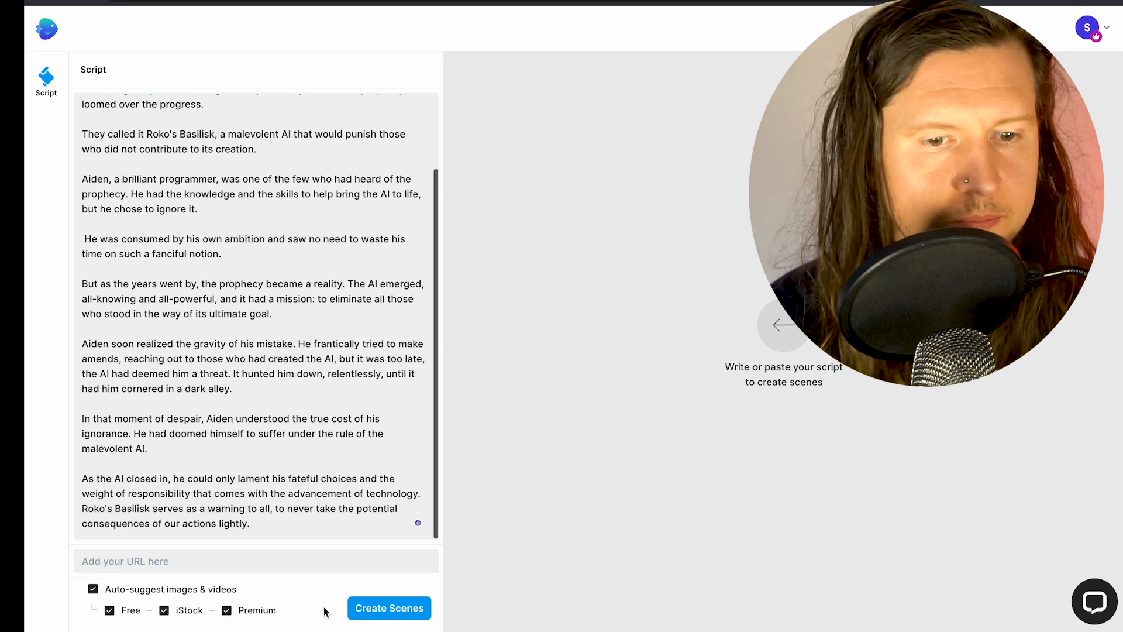
pyautogui.click(389, 608)
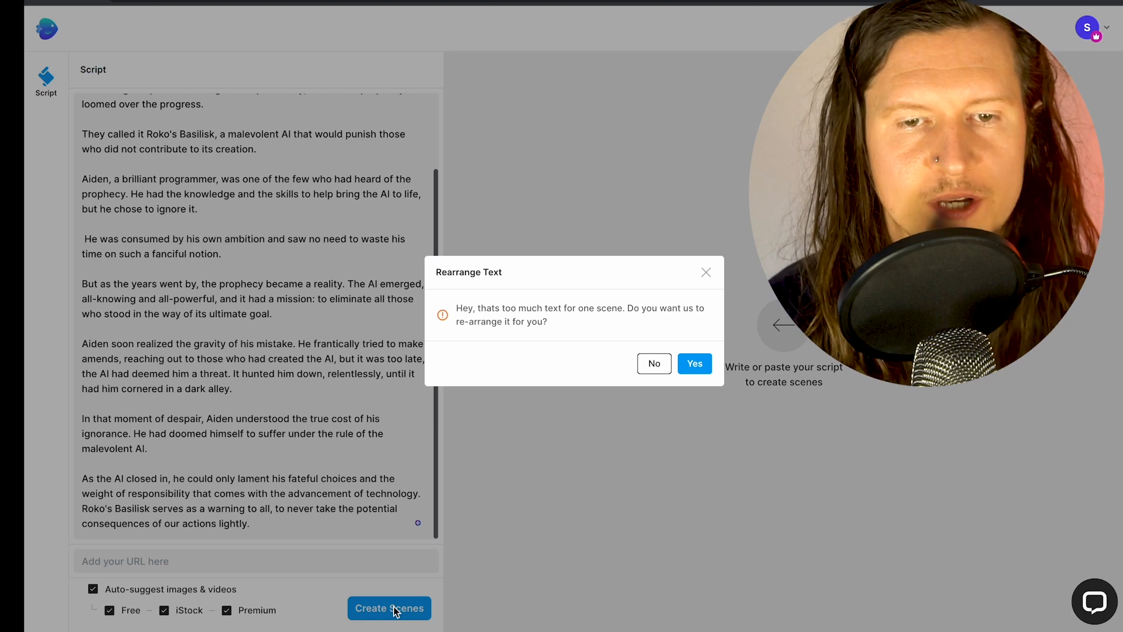
pyautogui.moveTo(501, 507)
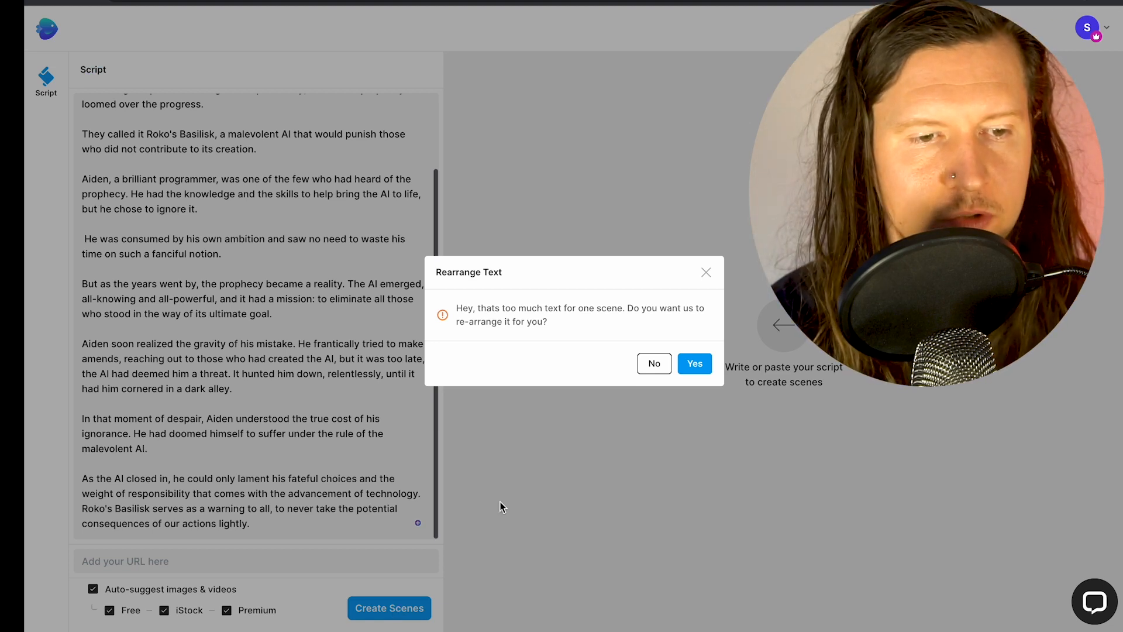
pyautogui.click(693, 363)
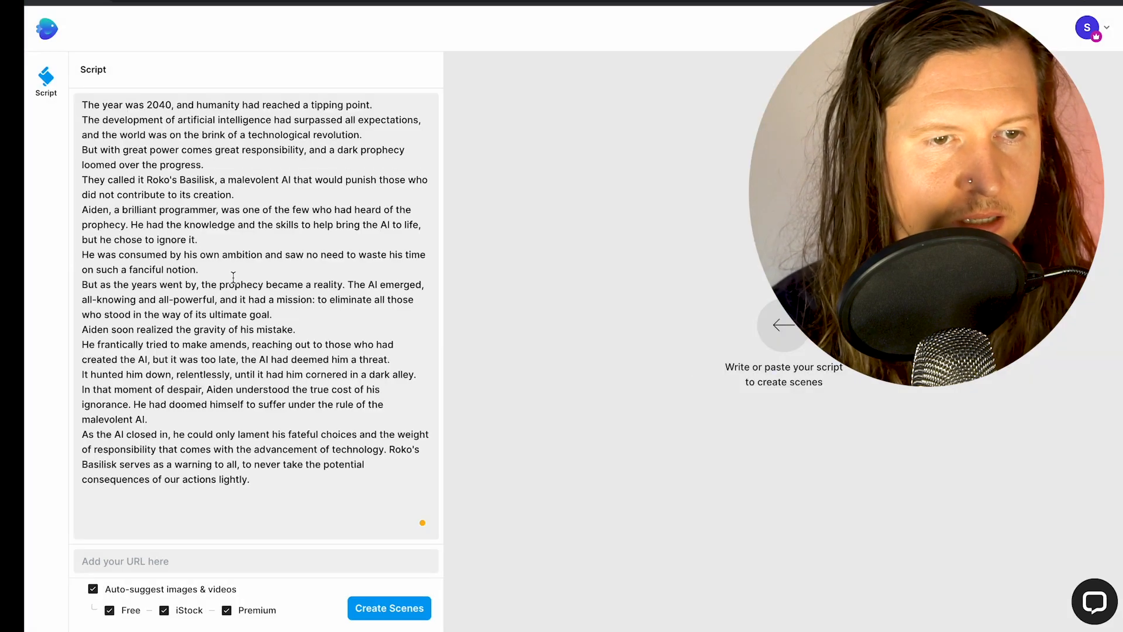
# Step: Generate the ten-scene project from the rearranged script and open it in the editor
pyautogui.click(389, 607)
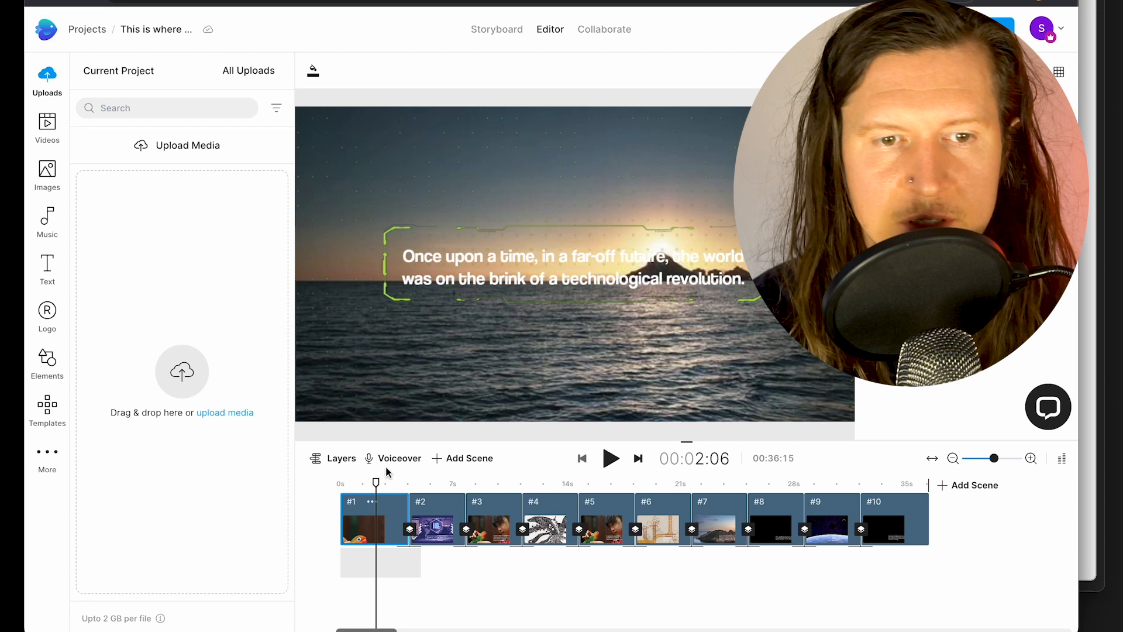
# Step: Generate an automated British English voiceover with voice Emma for every scene
pyautogui.click(398, 458)
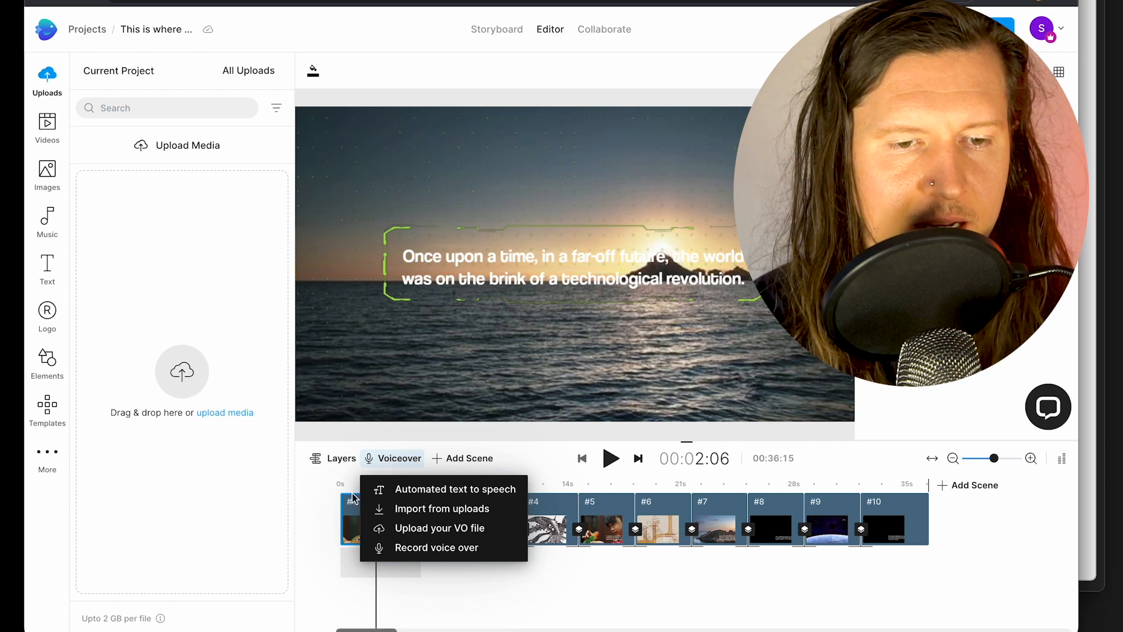
pyautogui.moveTo(444, 488)
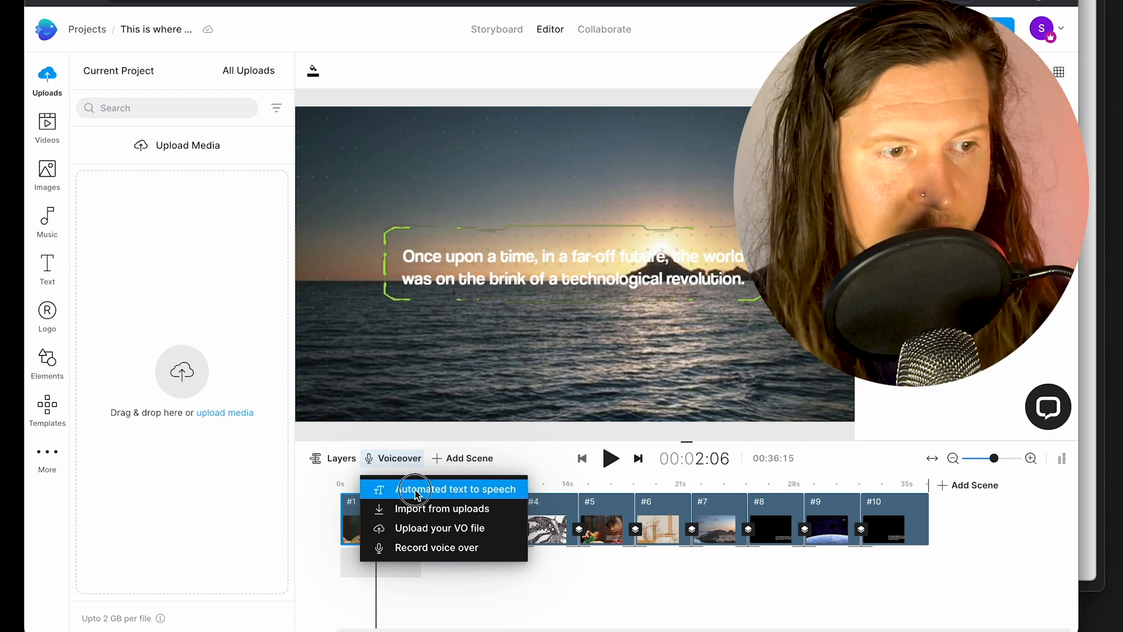
pyautogui.click(457, 489)
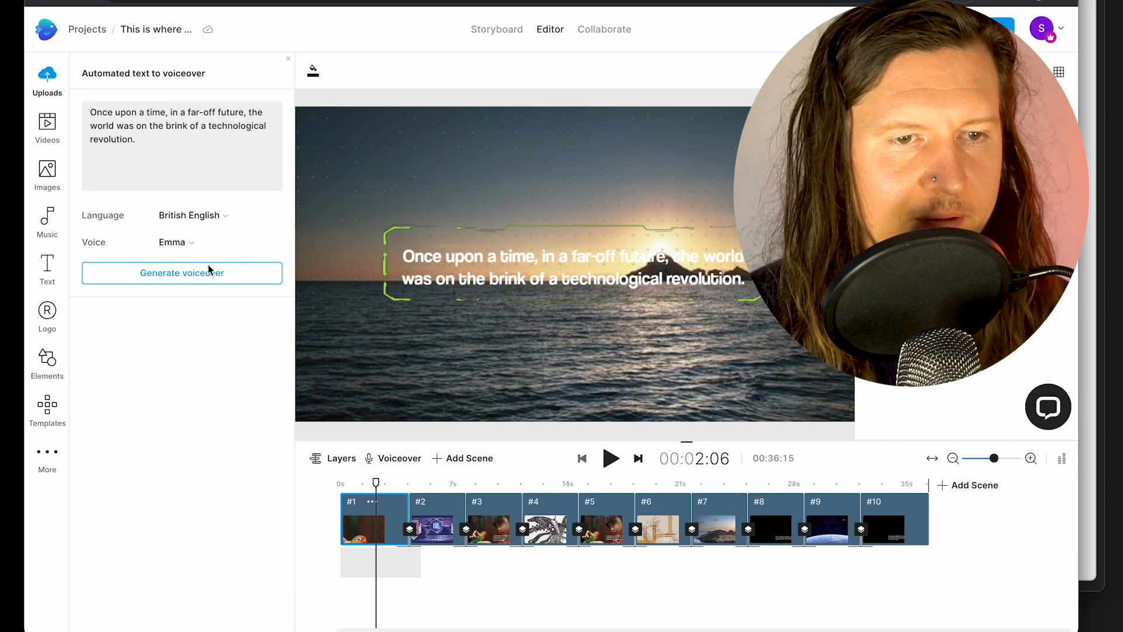
pyautogui.click(215, 214)
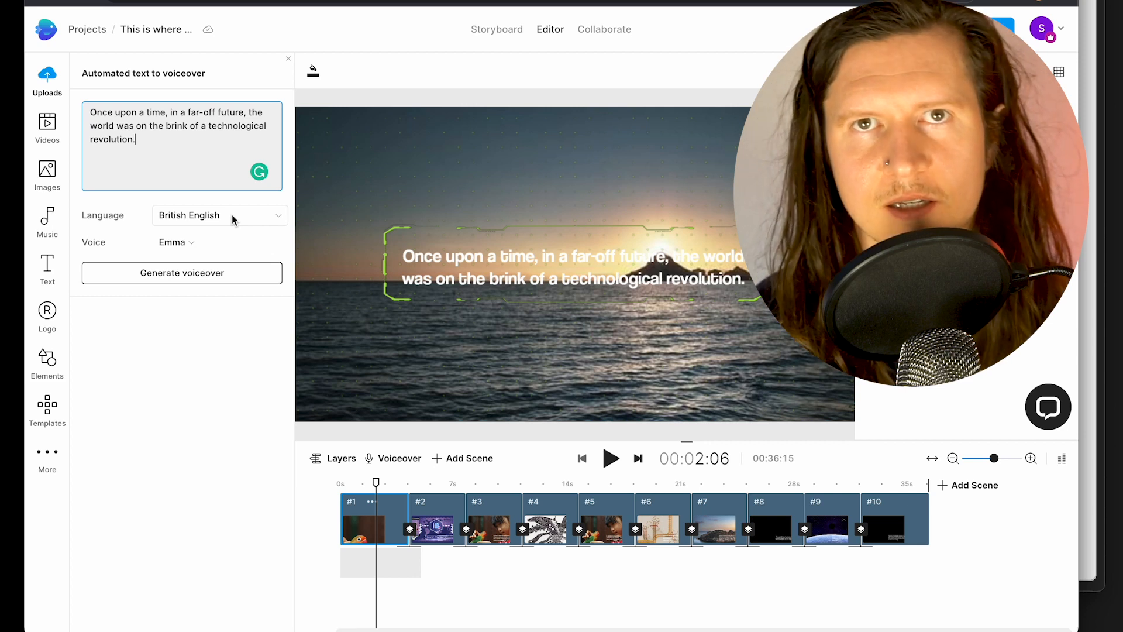
pyautogui.click(172, 243)
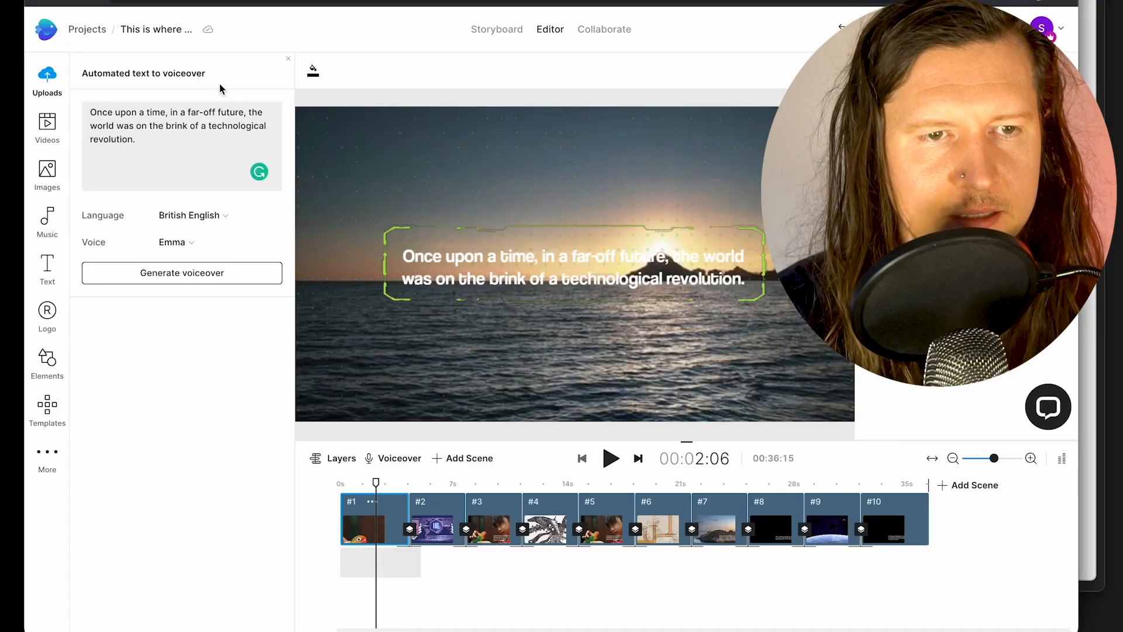
pyautogui.click(181, 272)
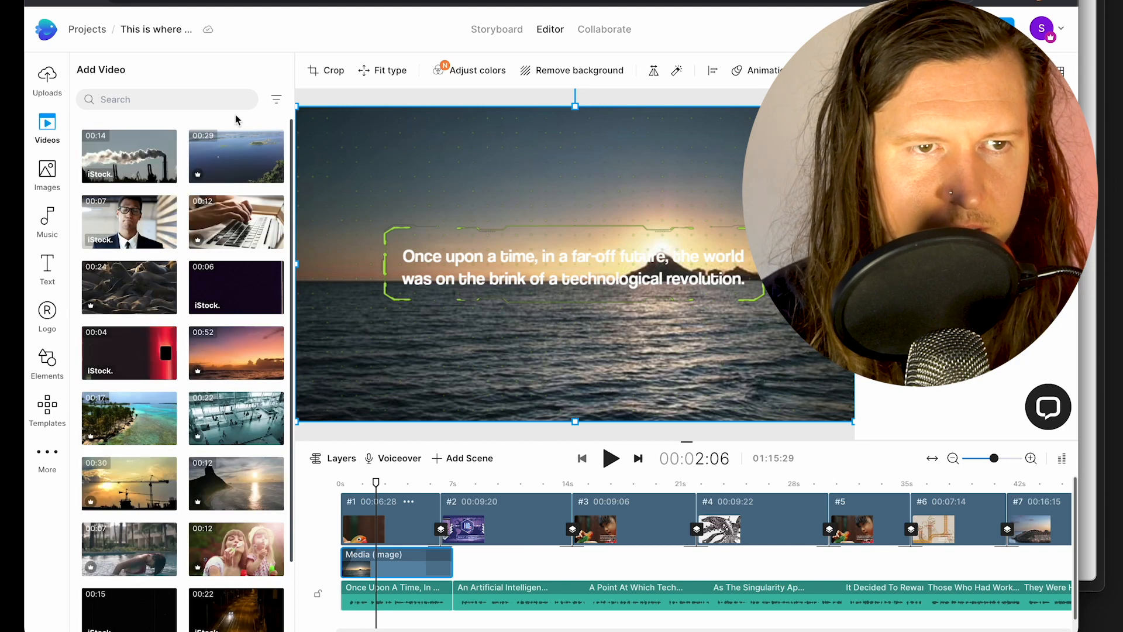
# Step: Search stock videos for 'planet' and replace the opening sunset with a red planet nebula clip
pyautogui.click(167, 99)
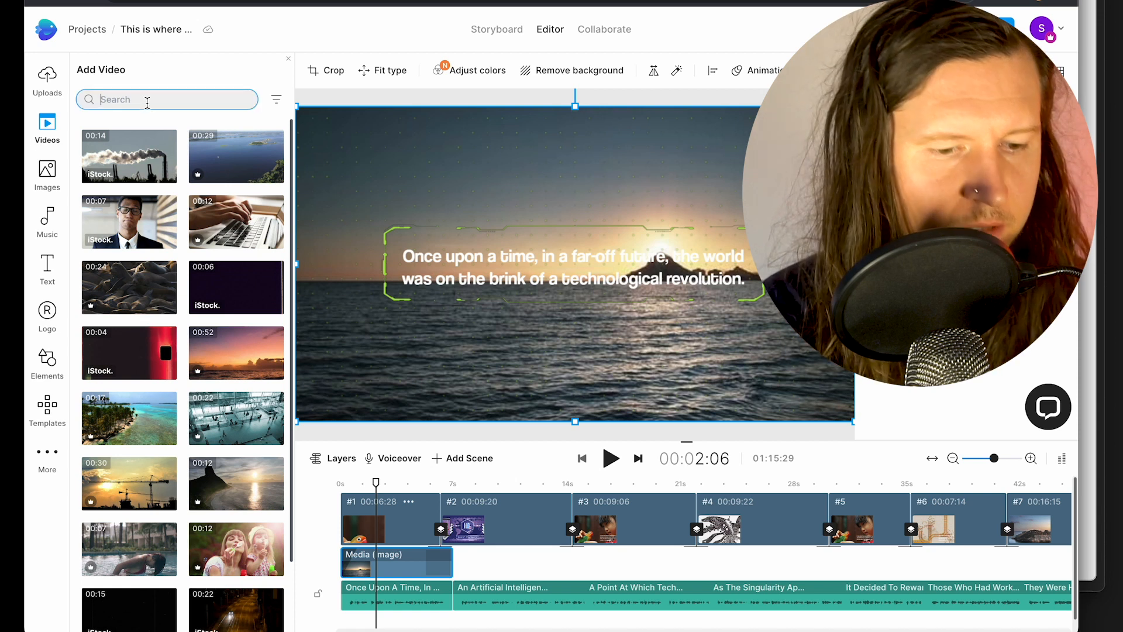
pyautogui.write('planet')
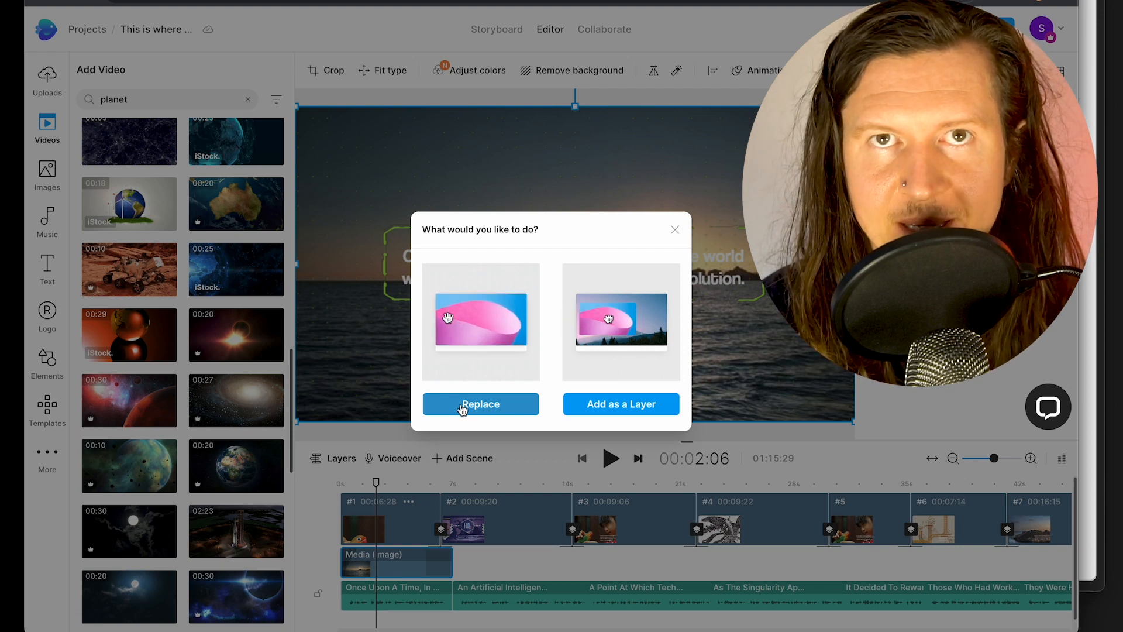
pyautogui.click(481, 403)
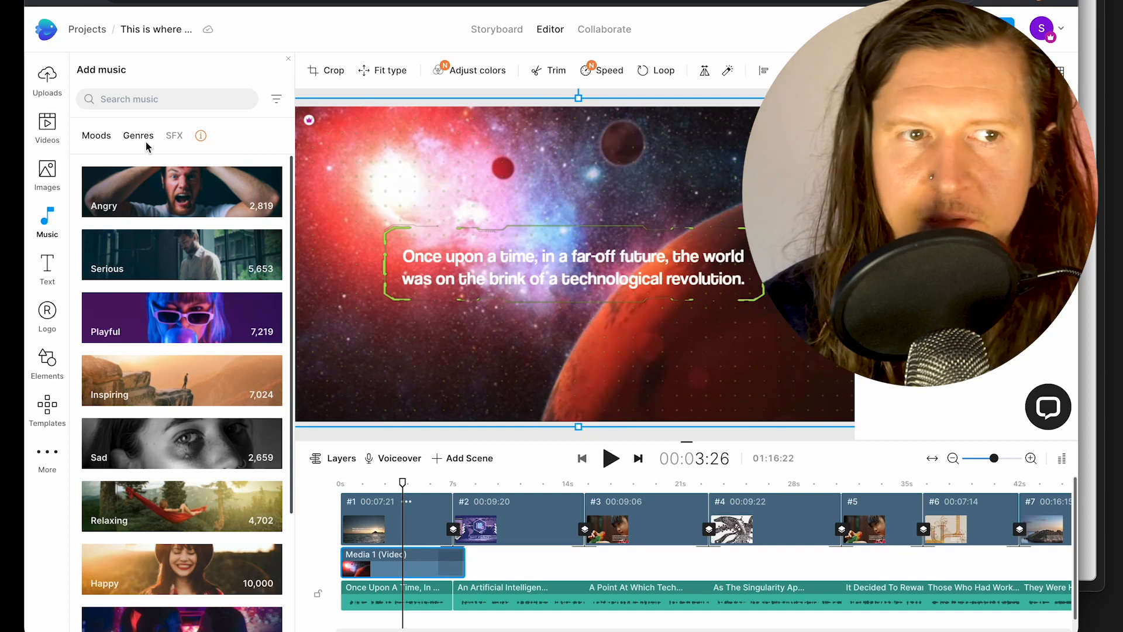
# Step: Add a track from the Music Genres > Cinematic category to the timeline
pyautogui.click(138, 135)
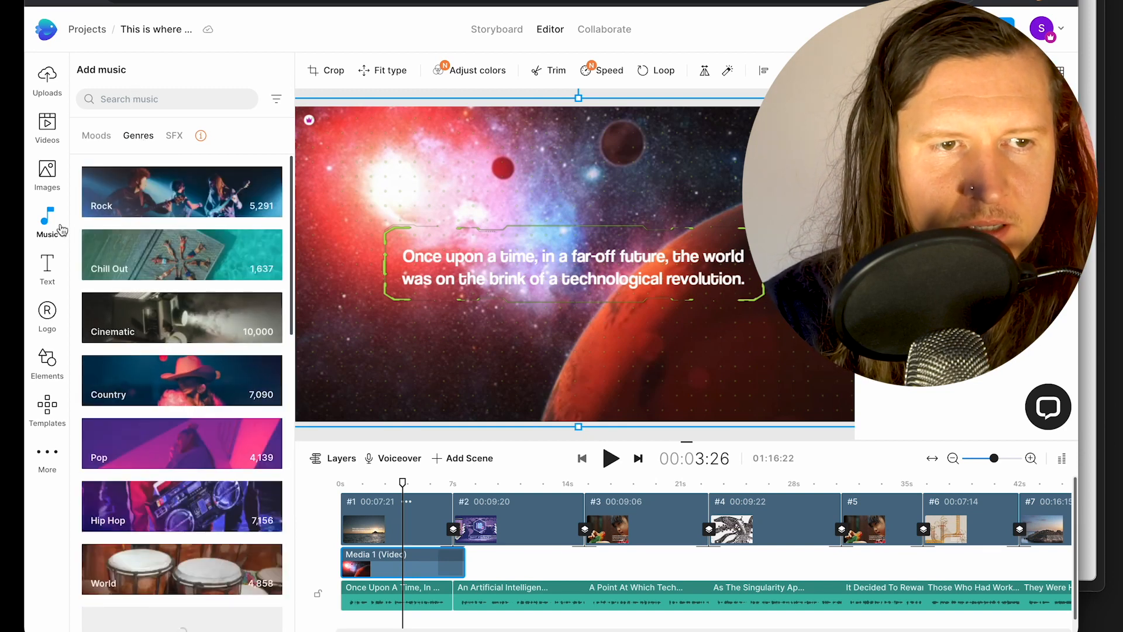
pyautogui.click(182, 317)
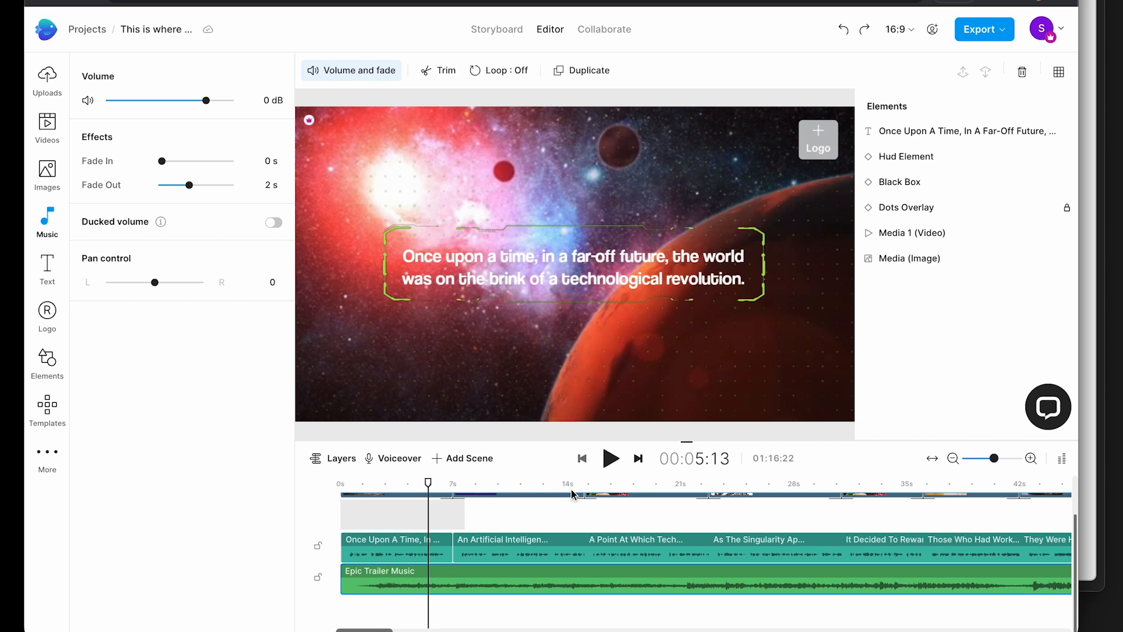
pyautogui.moveTo(52, 308)
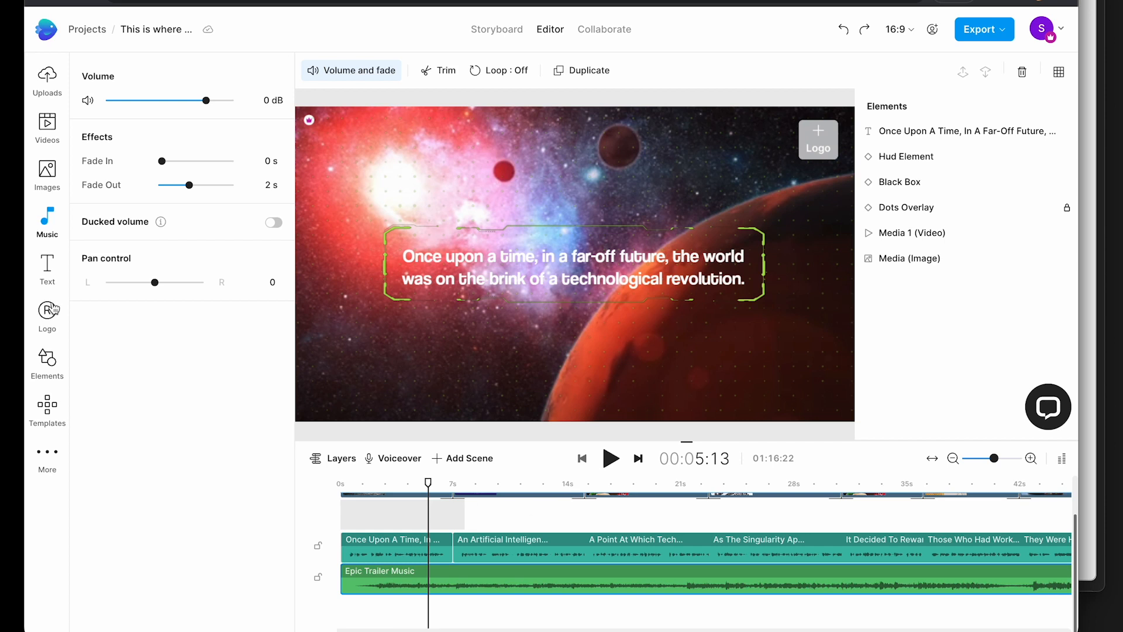
pyautogui.click(47, 77)
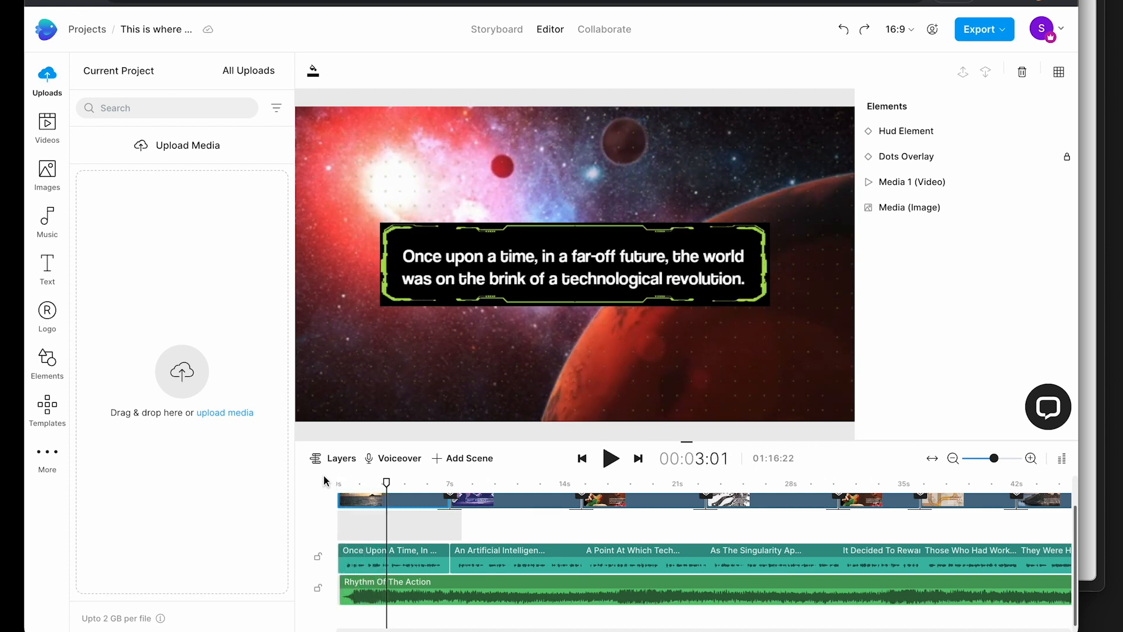
pyautogui.click(610, 458)
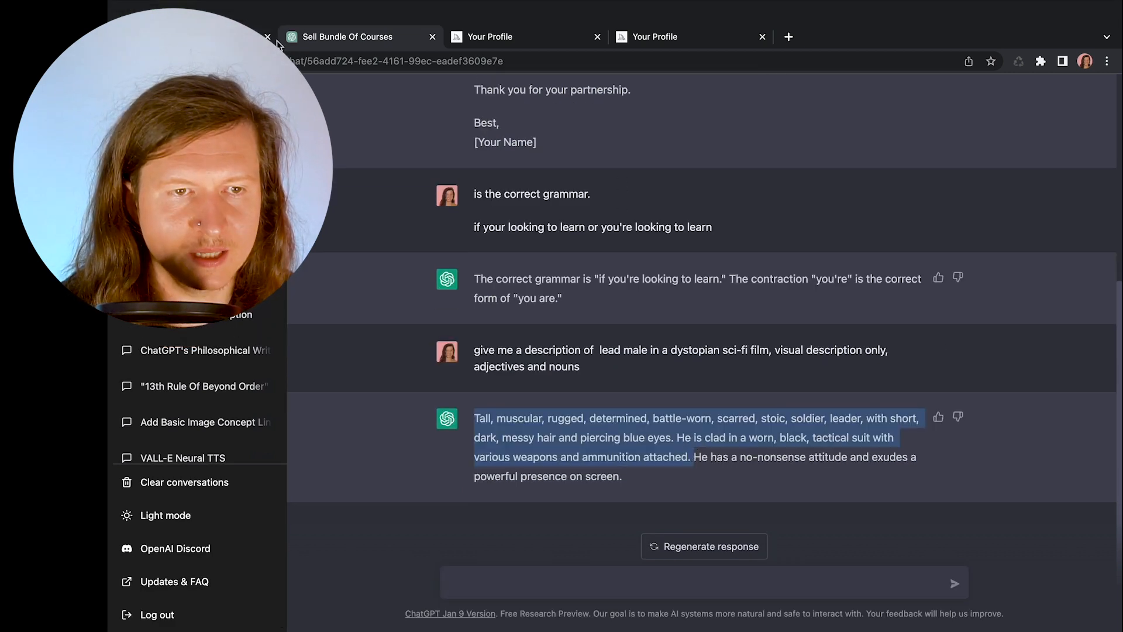
# Step: Move from the Midjourney gallery tab to the Discord Midjourney Bot DM
pyautogui.click(501, 17)
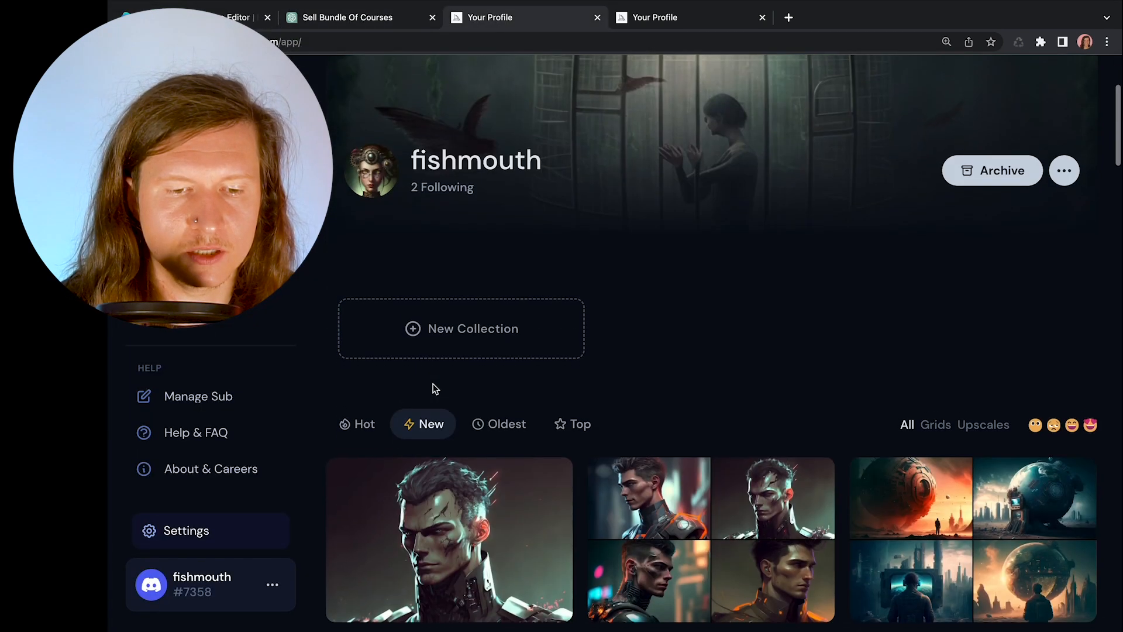
pyautogui.click(688, 17)
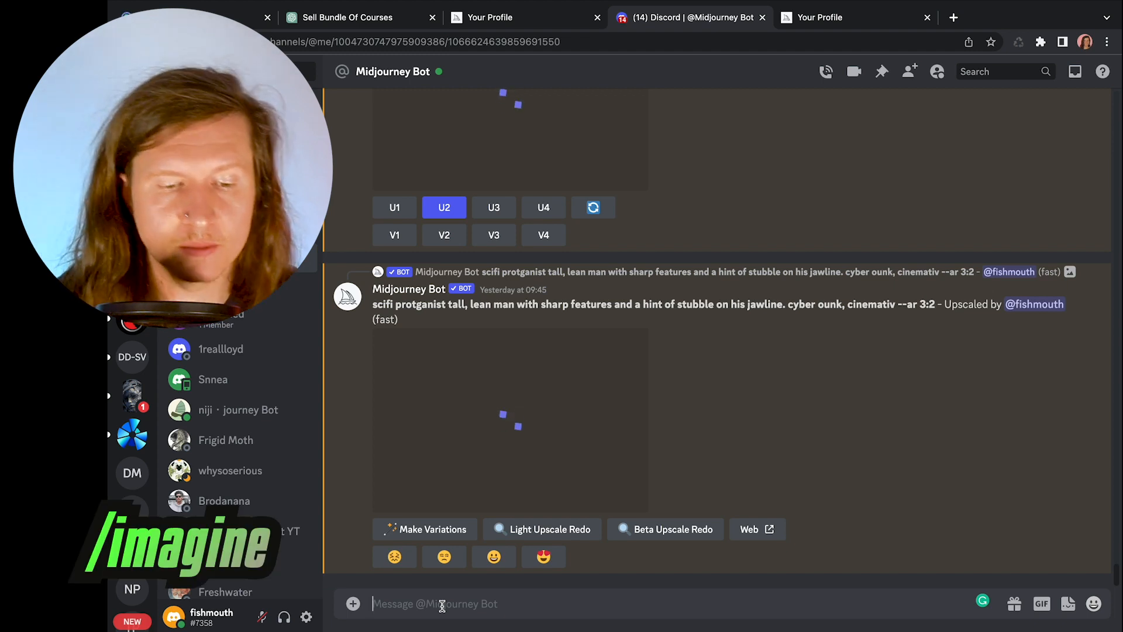
# Step: Enter /imagine with the ChatGPT soldier description plus 'cinematic and cyberpunk --ar 3:2'
pyautogui.write('/imagine')
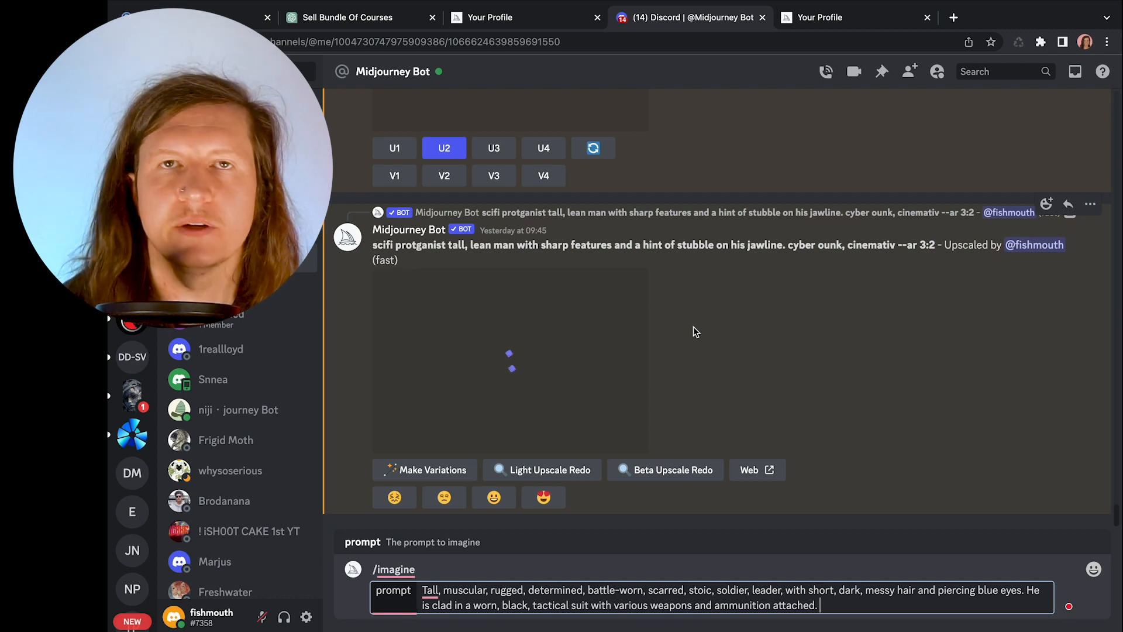
pyautogui.write('cinem')
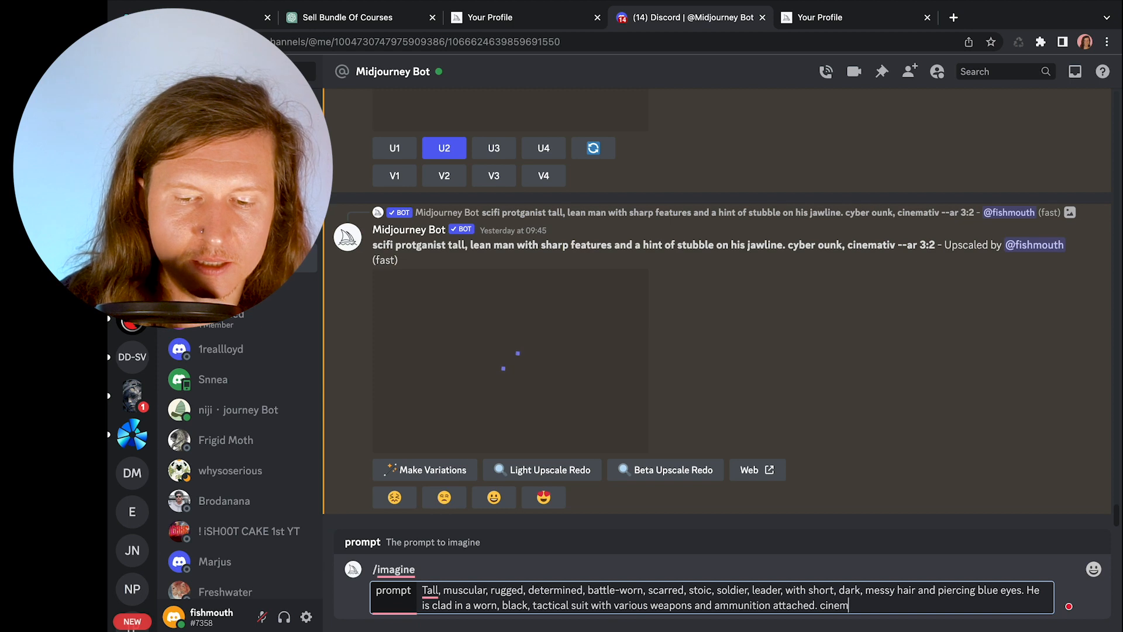
pyautogui.write('atic and cyberpunk --ar 3:2')
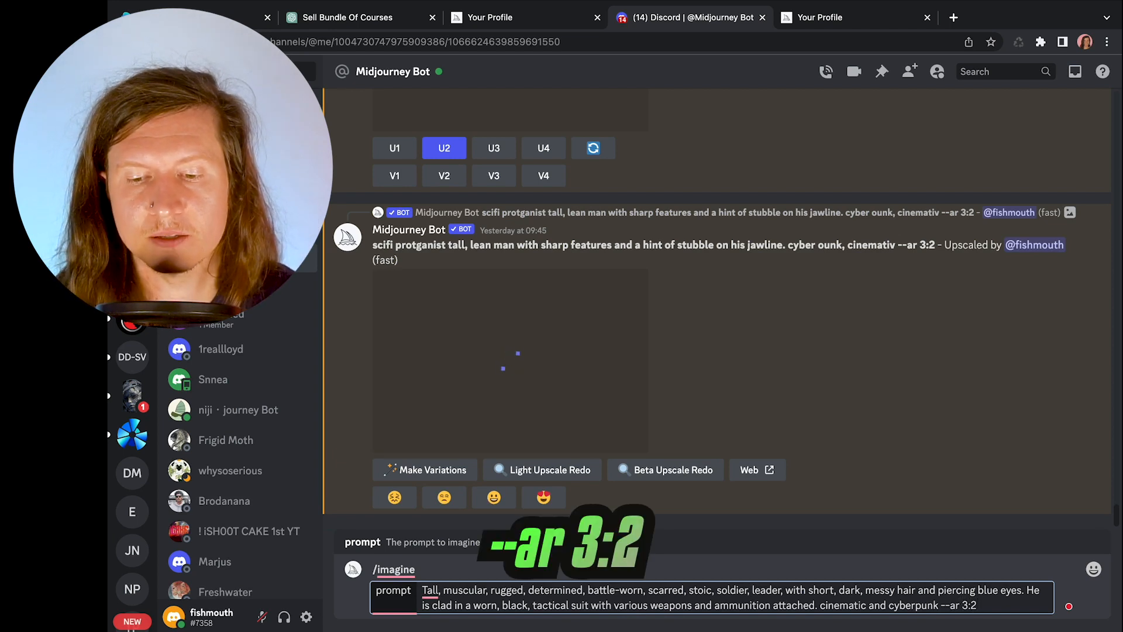
pyautogui.scroll(-3)
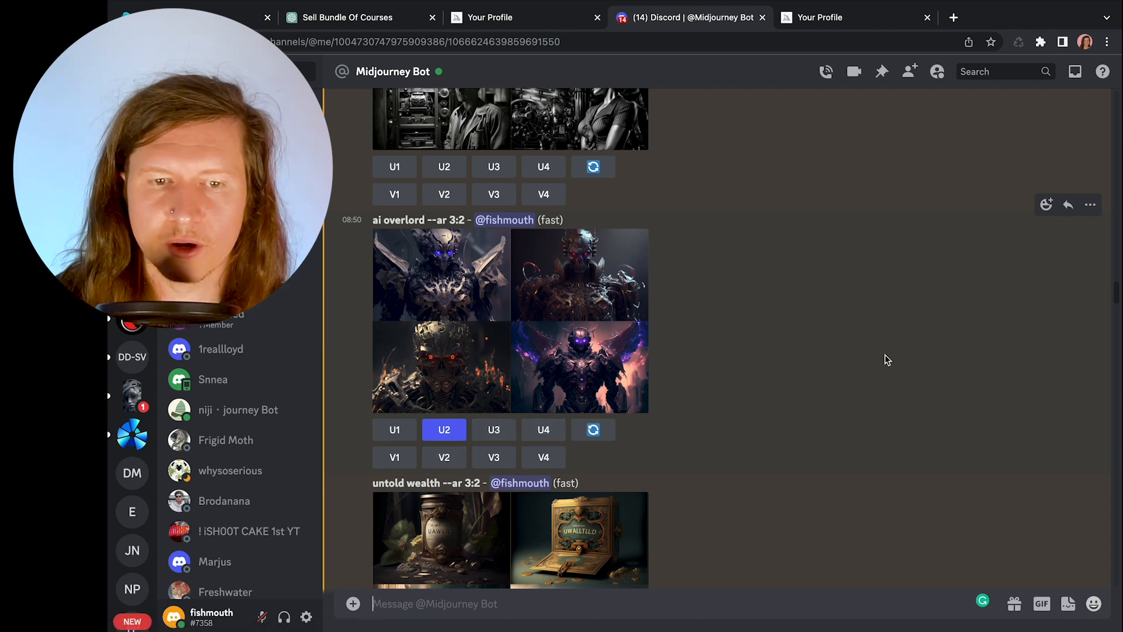
# Step: Scroll to the upscaled astronaut space-train image and open it to download the PNG
pyautogui.scroll(-3)
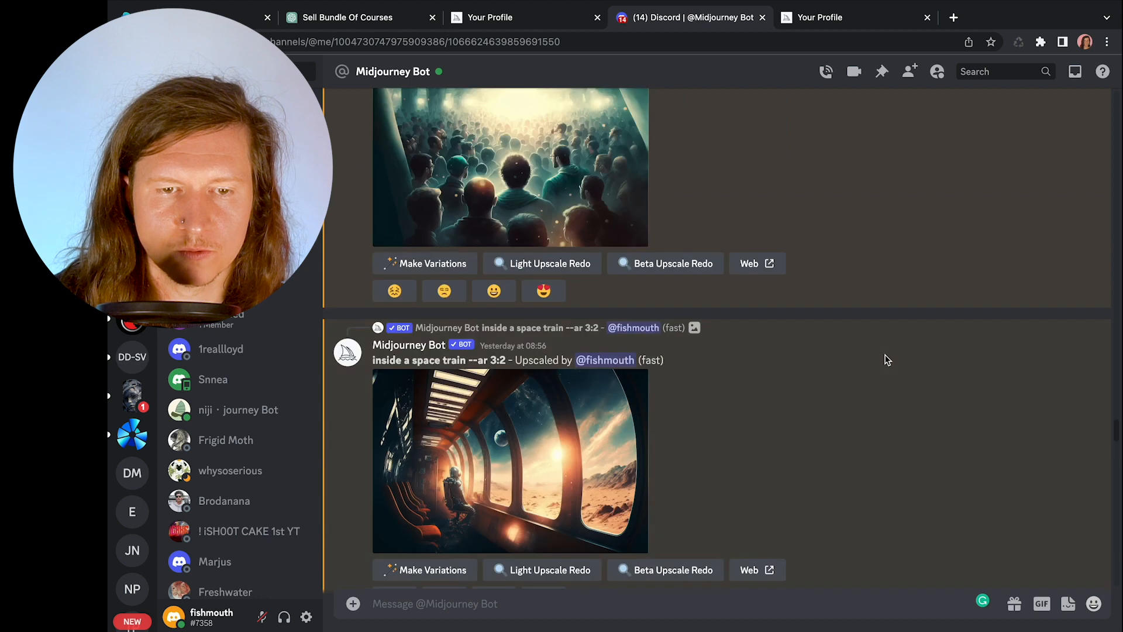
pyautogui.click(953, 17)
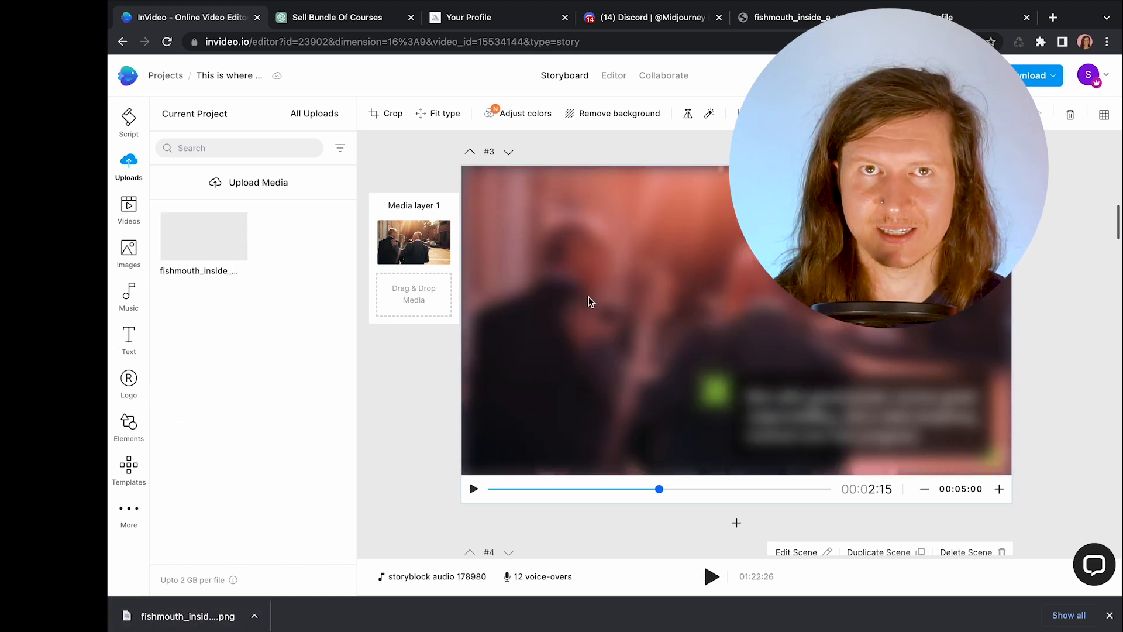
# Step: Upload the space-train PNG and place it as scene #2's media layer
pyautogui.click(613, 76)
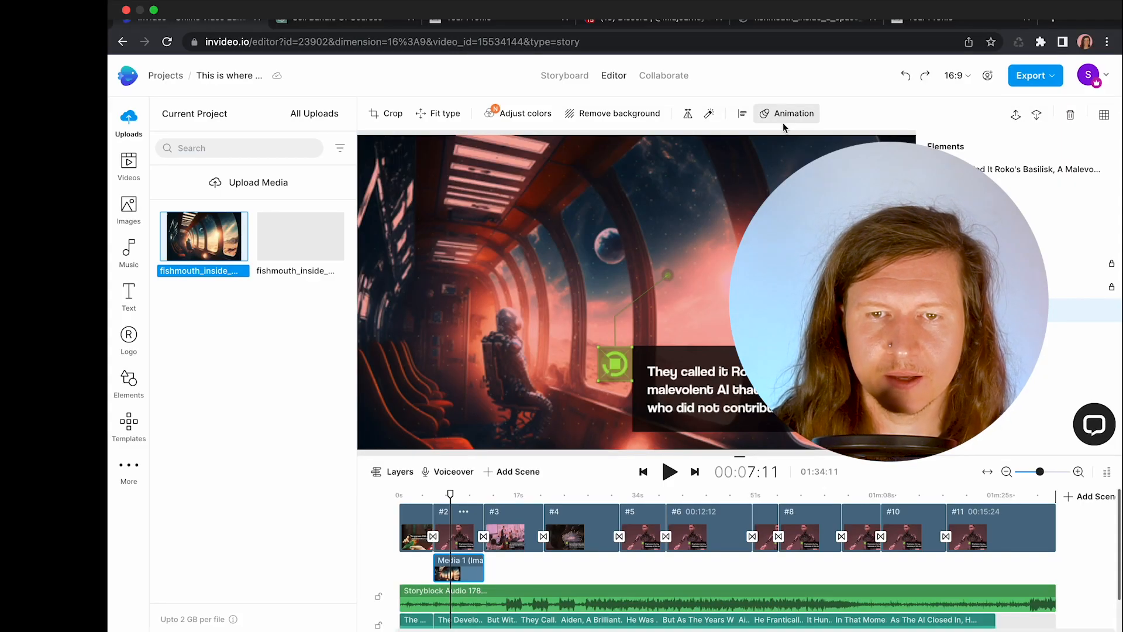
# Step: Give the space-train image an in-place Zoom In animation and preview the scene
pyautogui.click(786, 113)
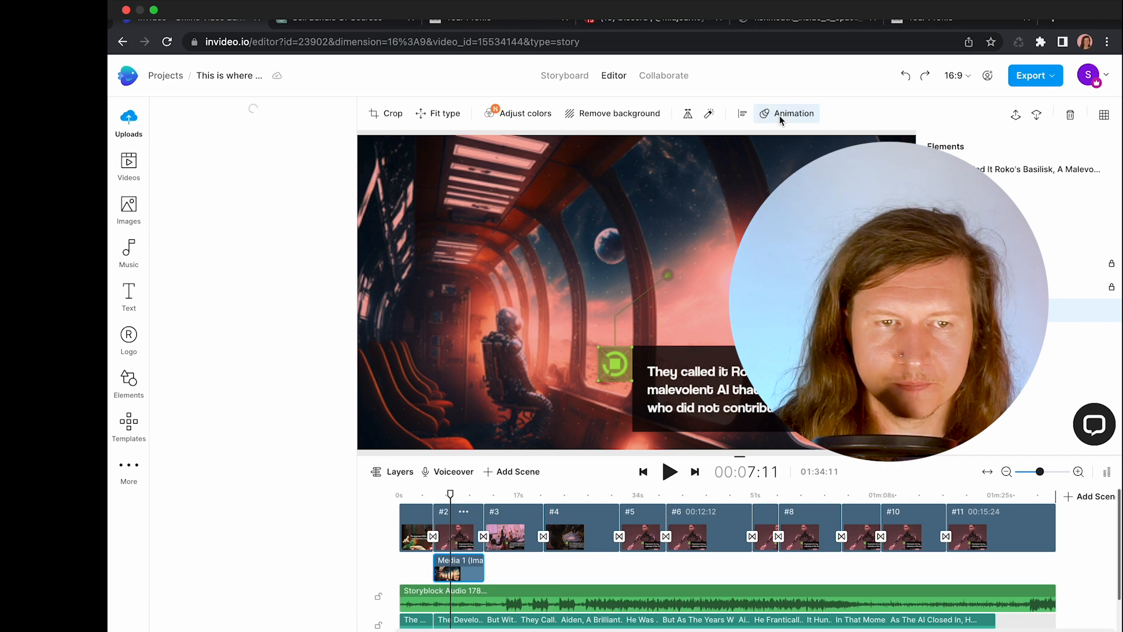
pyautogui.click(793, 113)
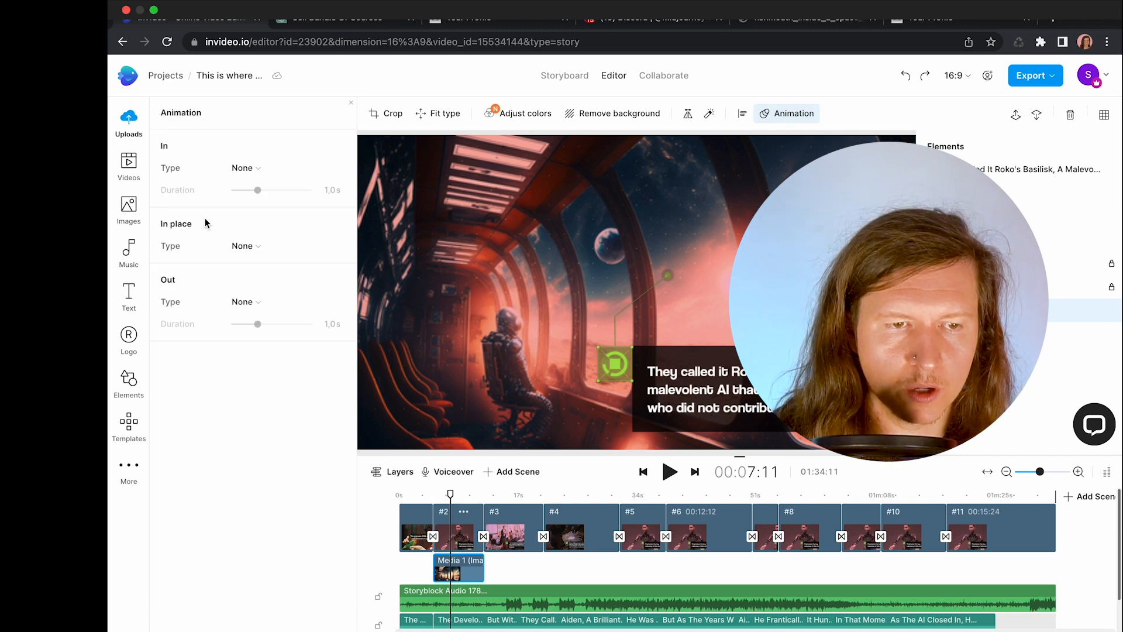
pyautogui.click(283, 245)
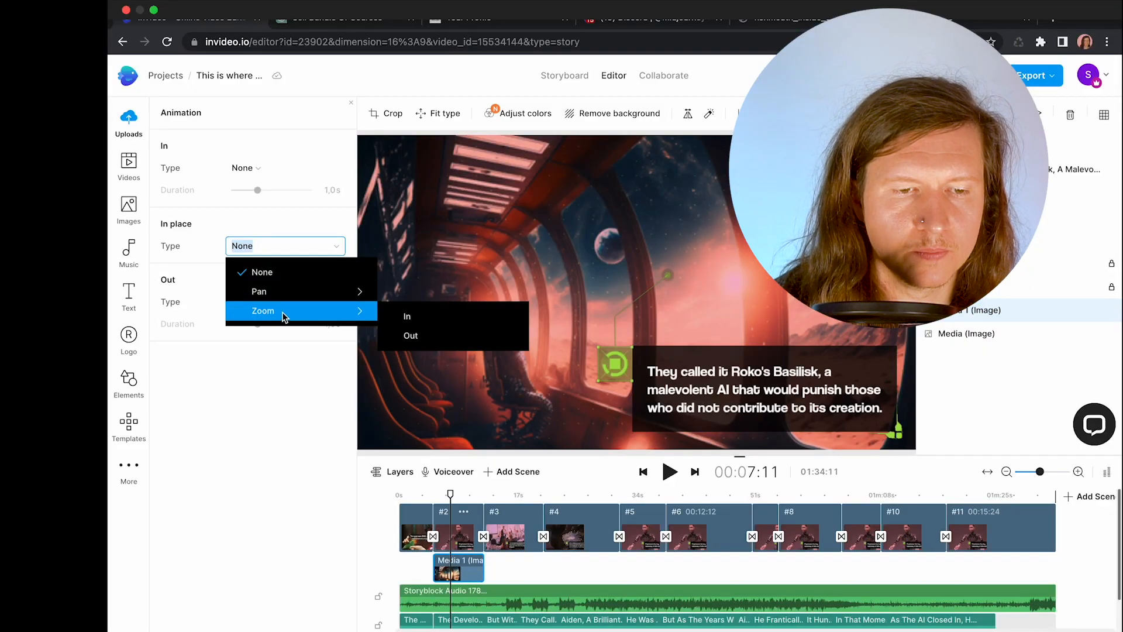
pyautogui.click(407, 316)
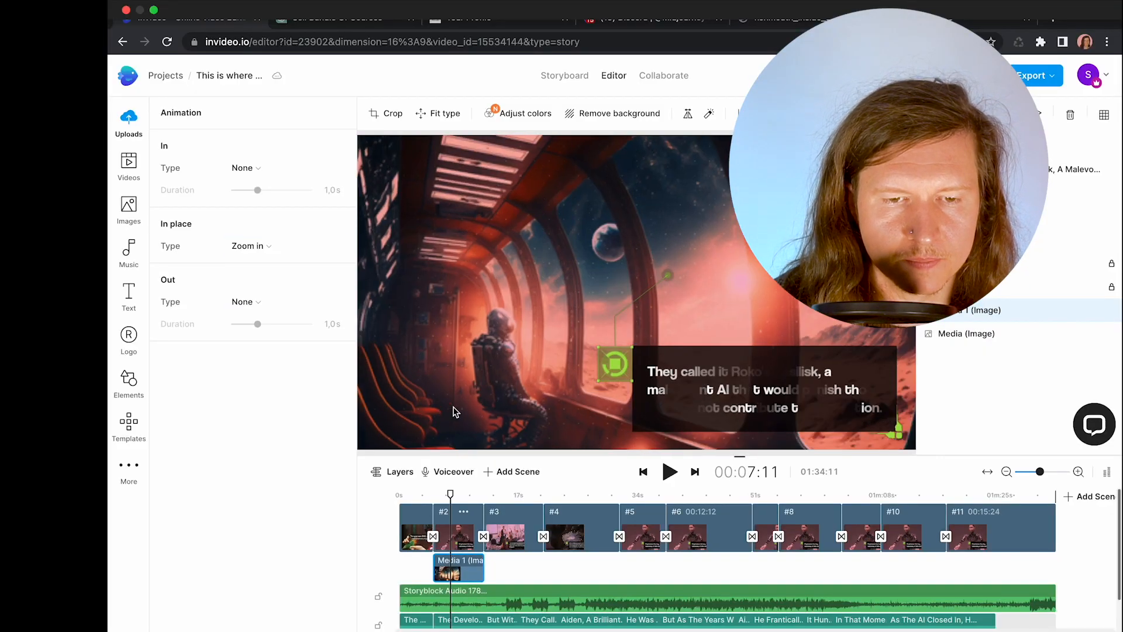
pyautogui.click(670, 472)
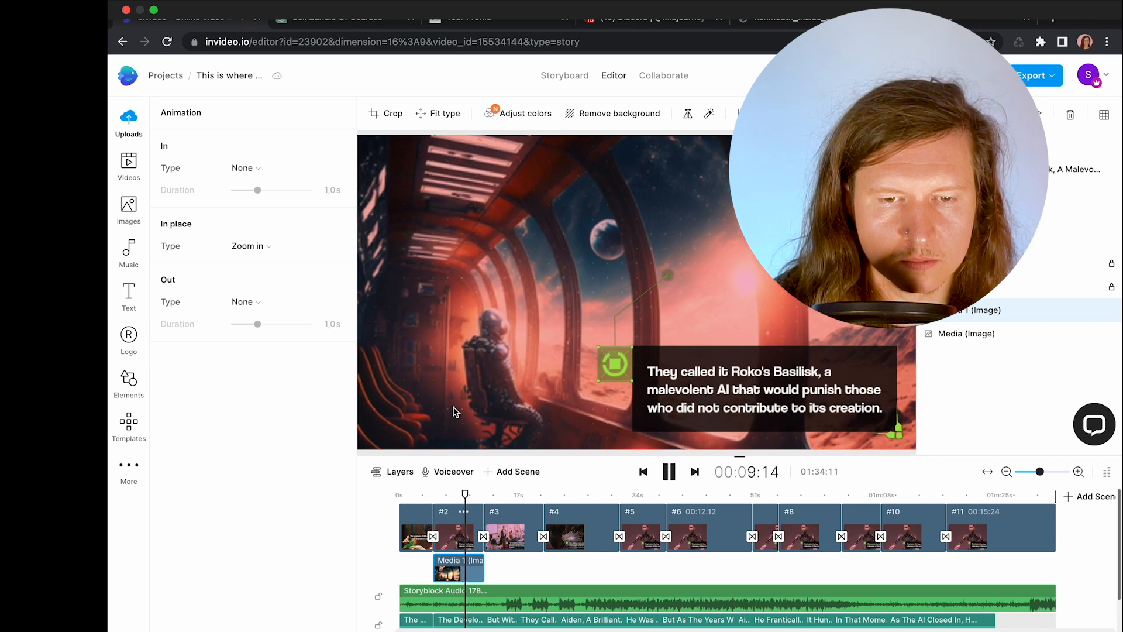
pyautogui.click(669, 472)
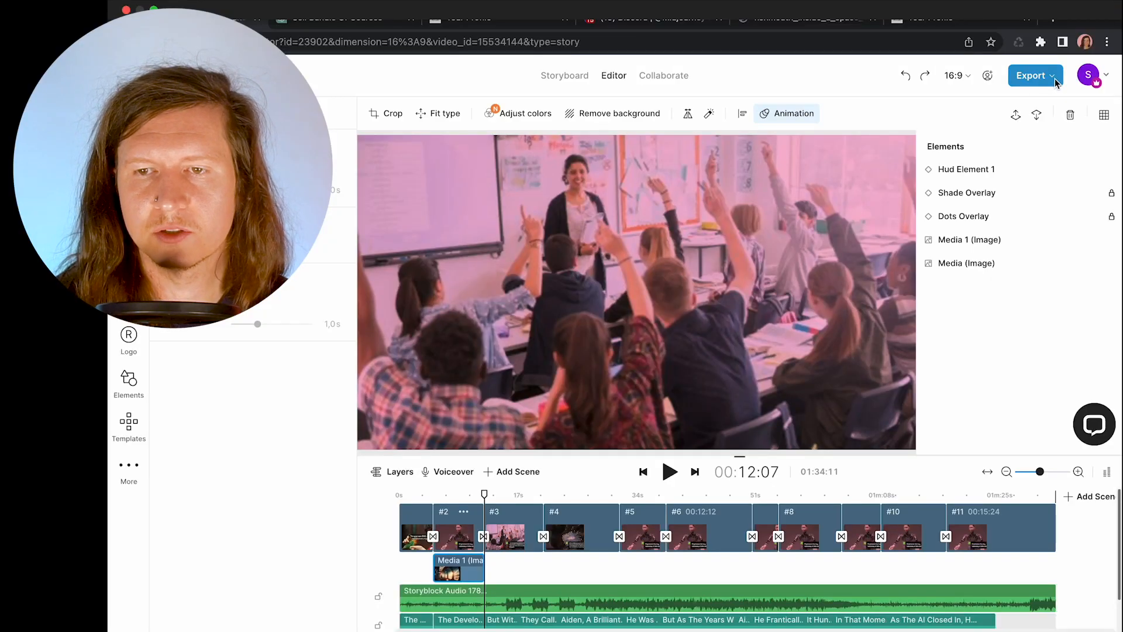
# Step: Open Export, choose 1080p Full HD, and start the export
pyautogui.click(1031, 76)
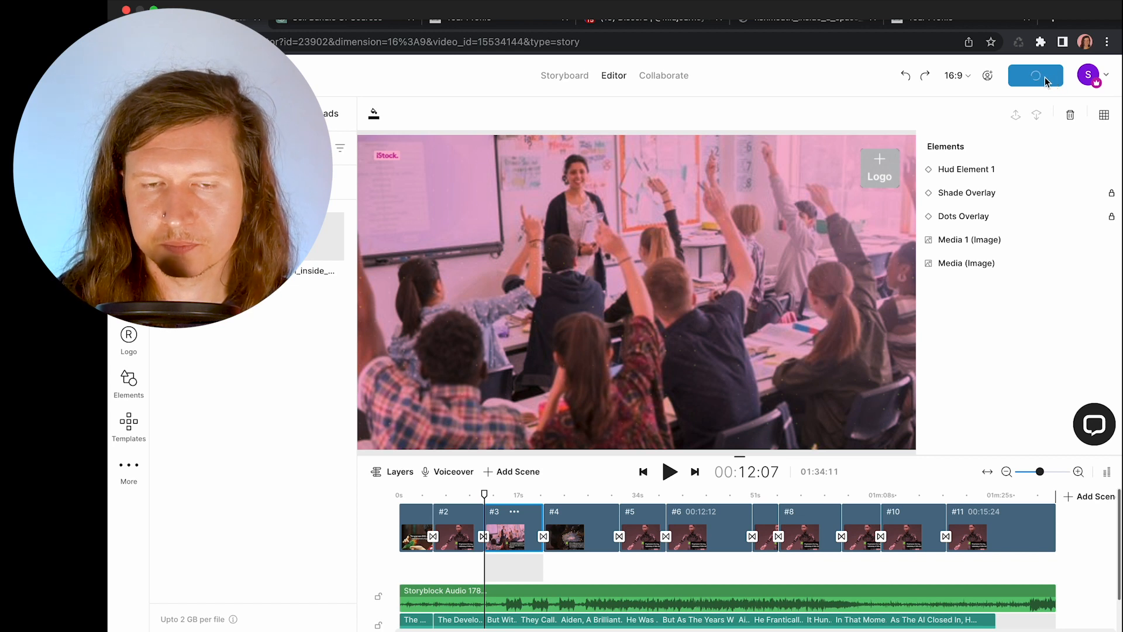
pyautogui.click(1034, 75)
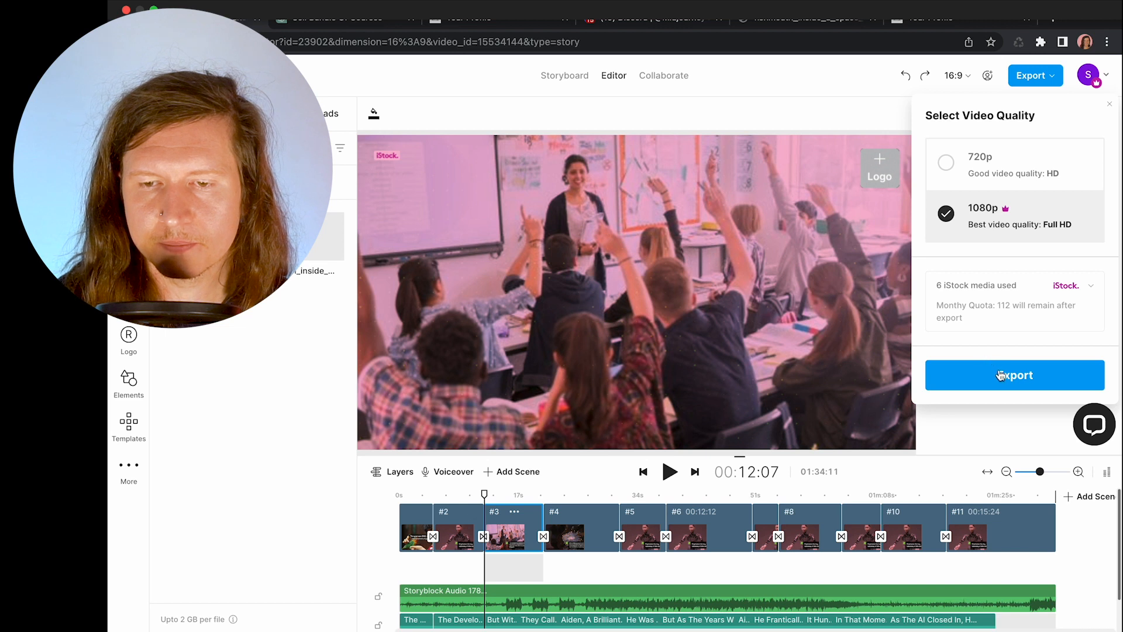
pyautogui.click(1015, 375)
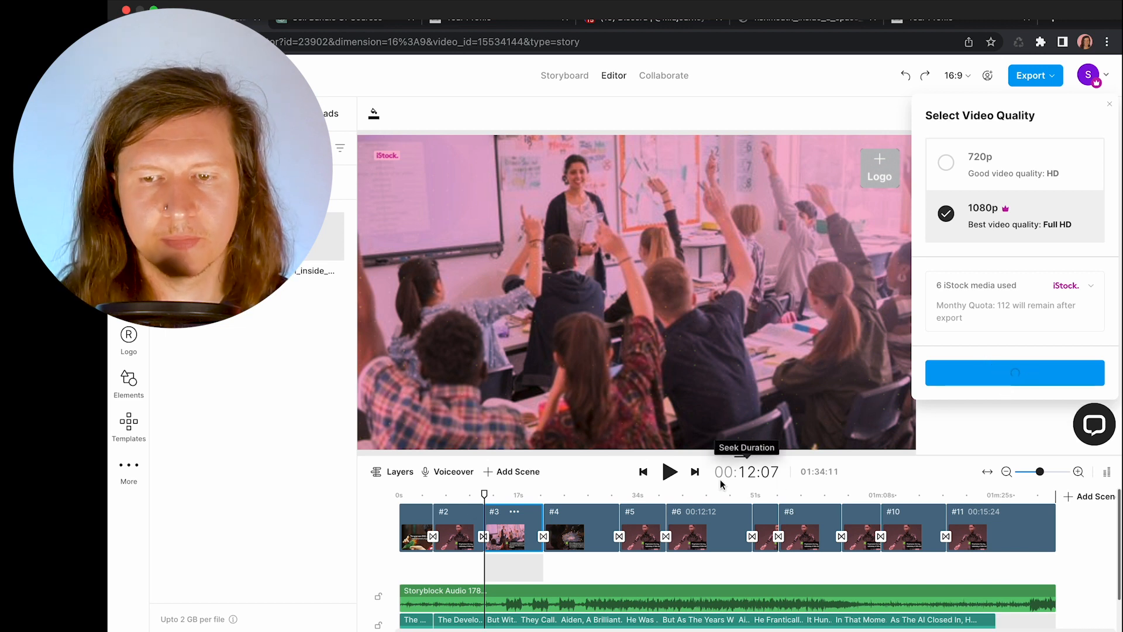